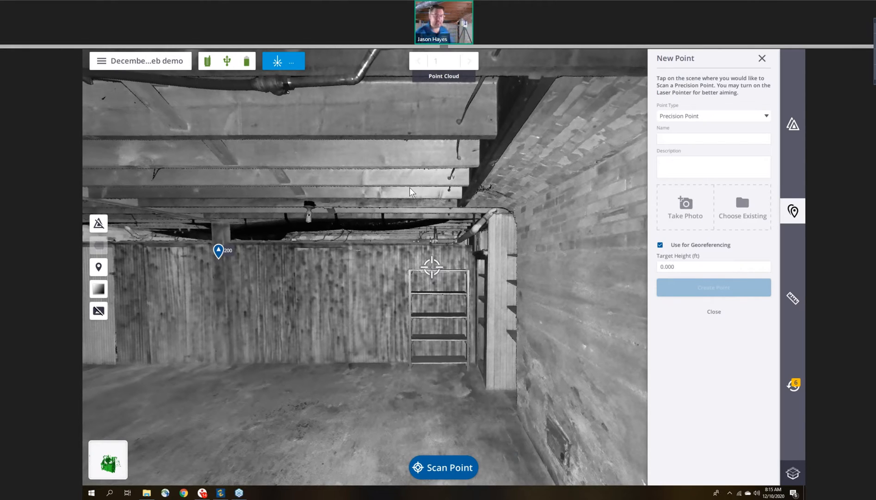
mouse_move(530, 211)
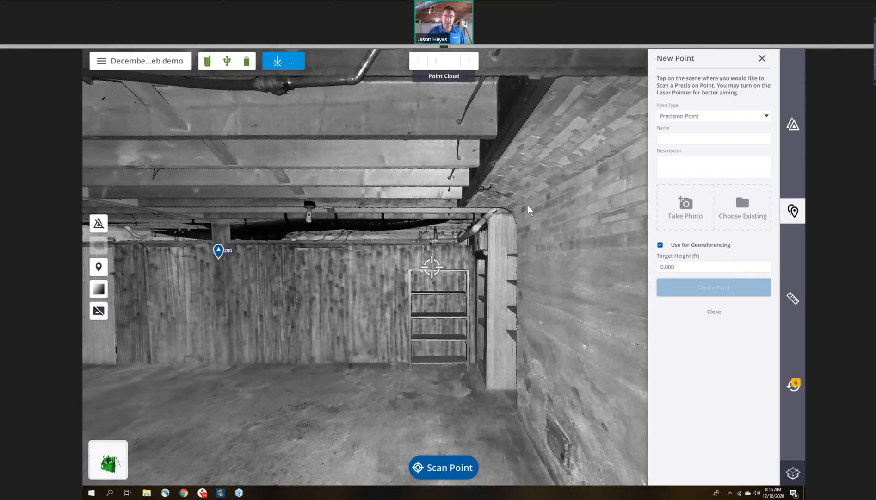
mouse_move(614, 350)
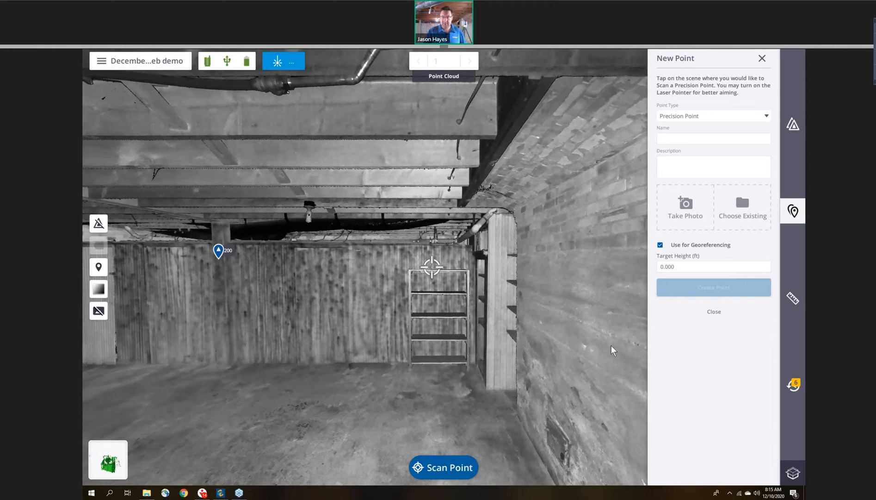
mouse_move(700, 153)
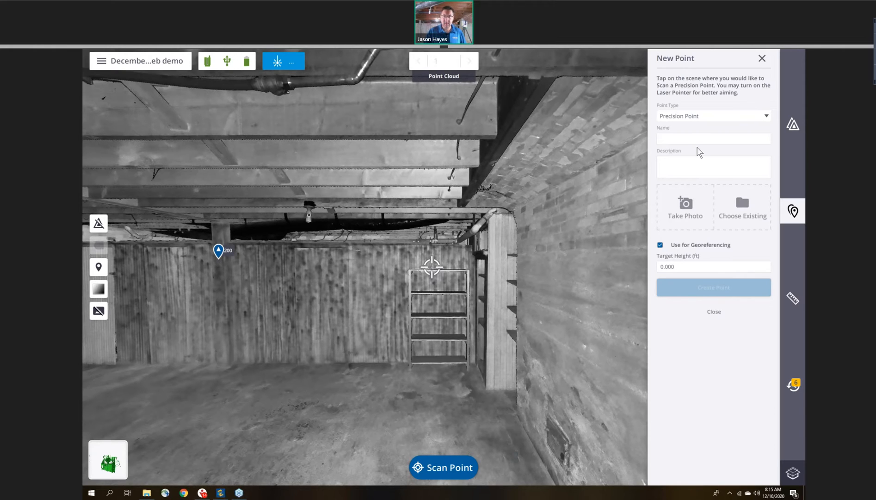
mouse_move(103, 316)
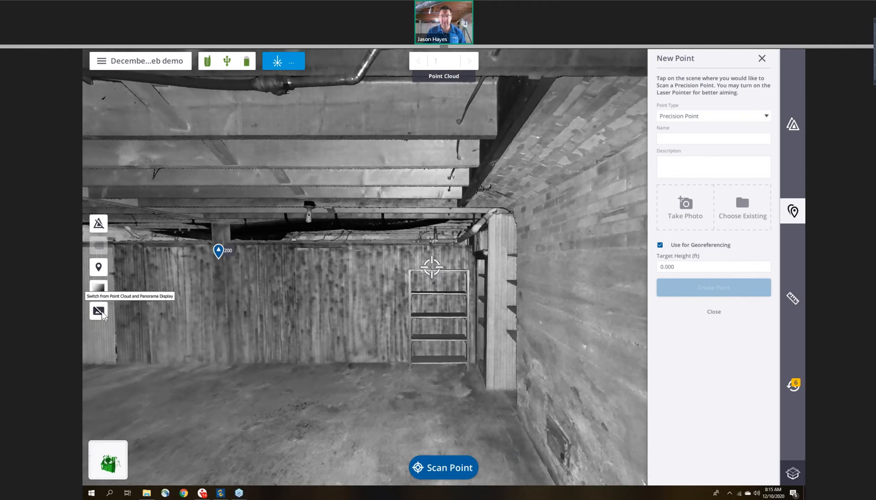
mouse_move(734, 432)
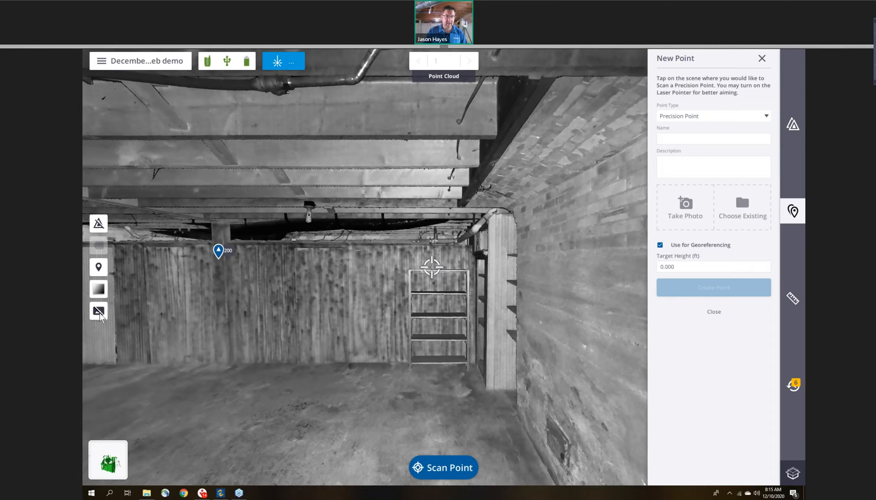
Switch the basement scene from the point cloud to the colour panorama.
left_click(98, 310)
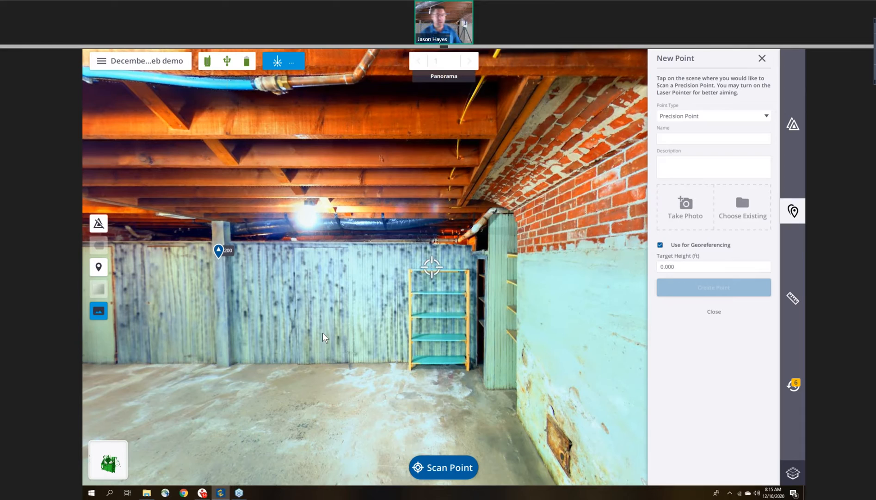
mouse_move(186, 241)
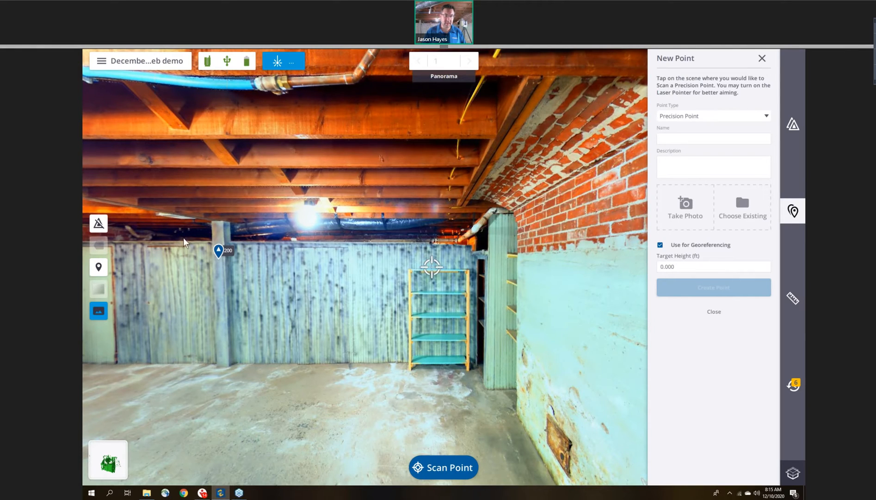
mouse_move(175, 249)
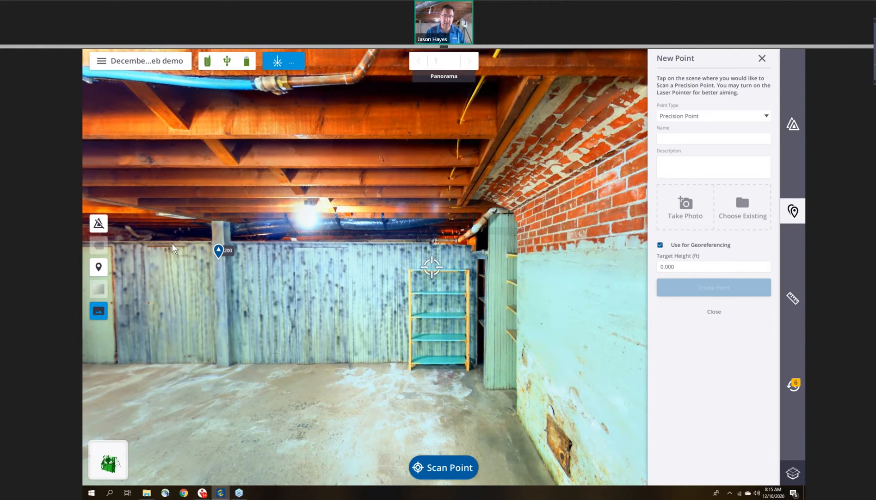
mouse_move(552, 298)
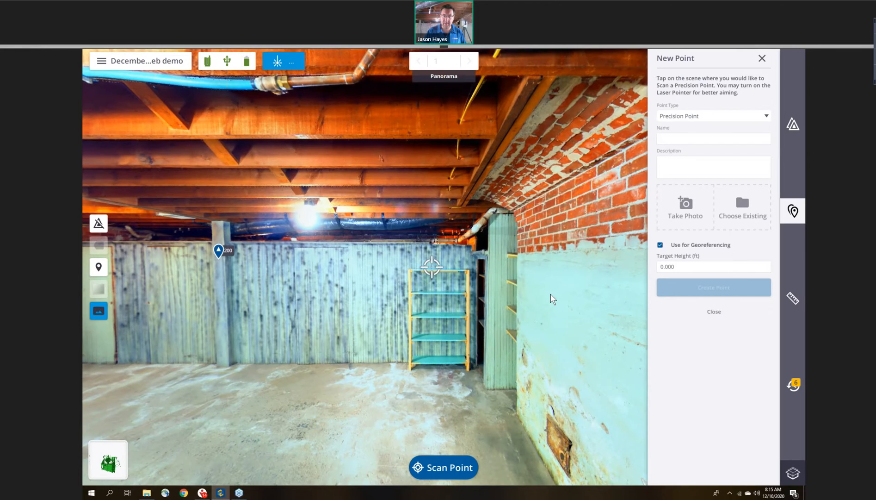
mouse_move(373, 99)
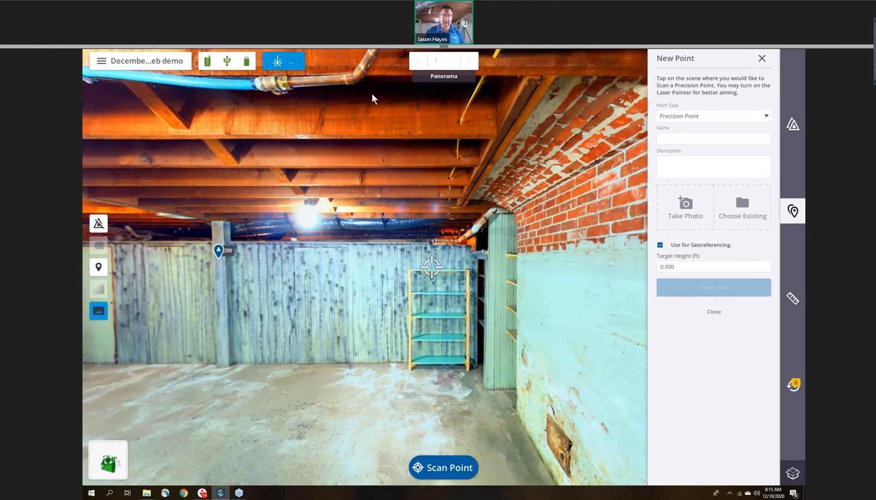
mouse_move(244, 83)
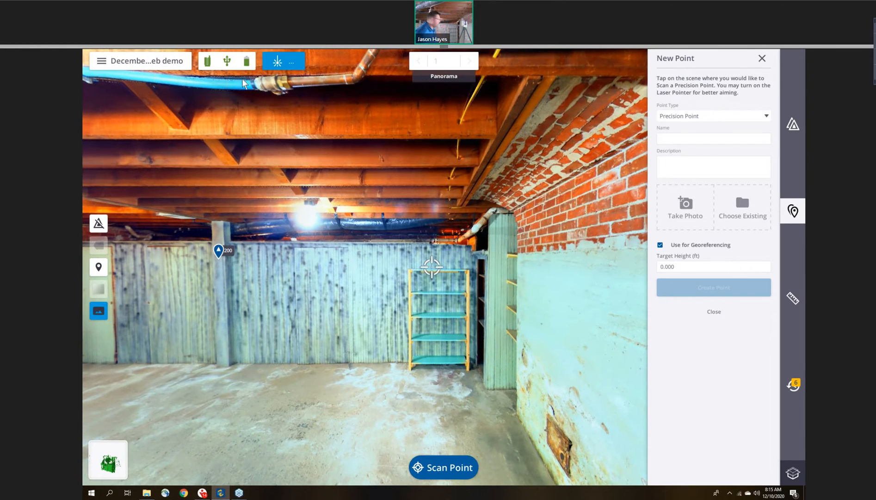
mouse_move(447, 248)
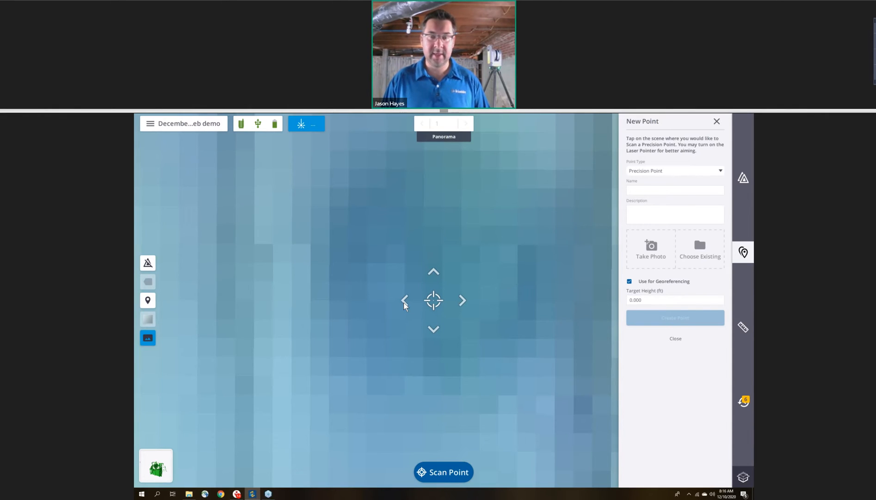
mouse_move(721, 124)
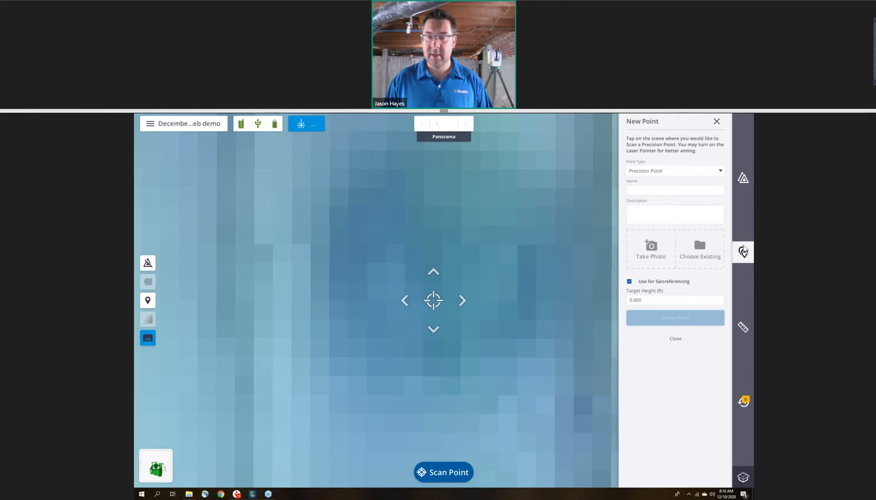
mouse_move(735, 174)
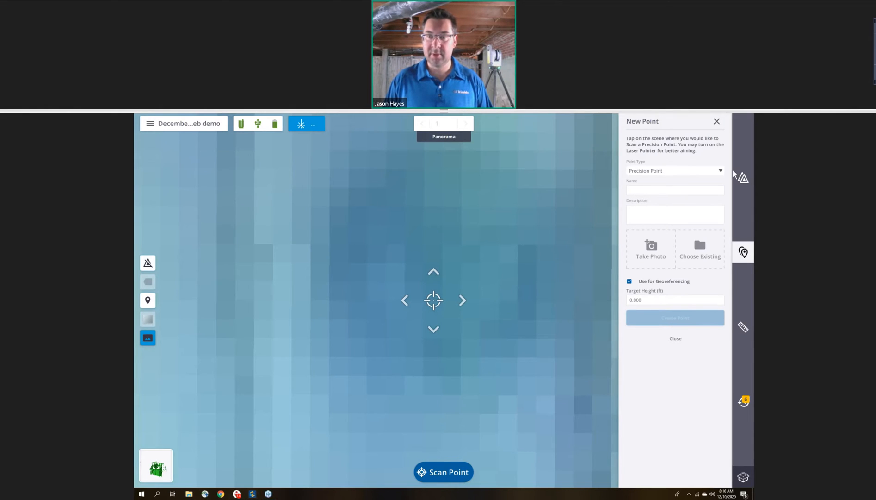
Keep the new point's type as Precision Point in the Point Type list.
left_click(675, 170)
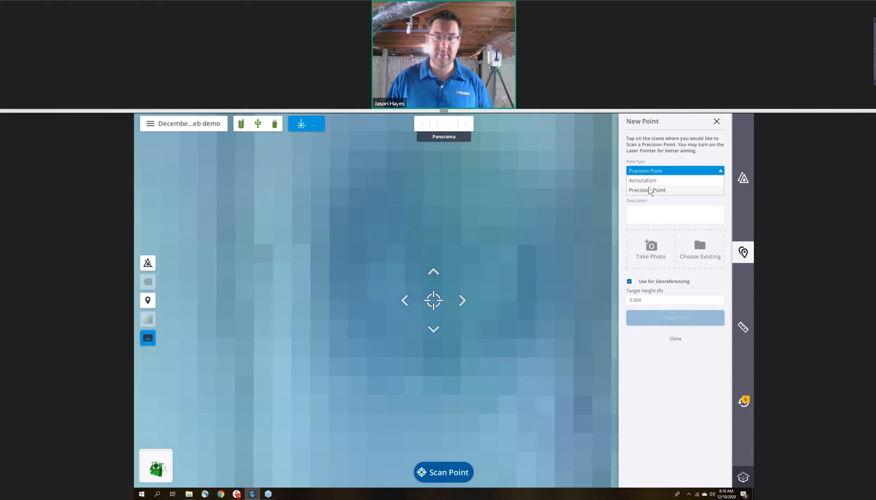
left_click(647, 190)
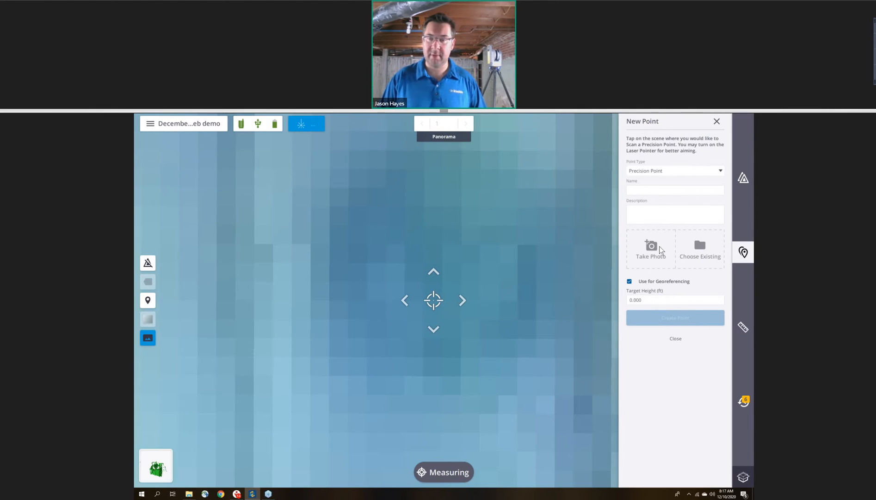
Name the measured point 300, keep Use for Georeferencing, and create it.
left_click(434, 300)
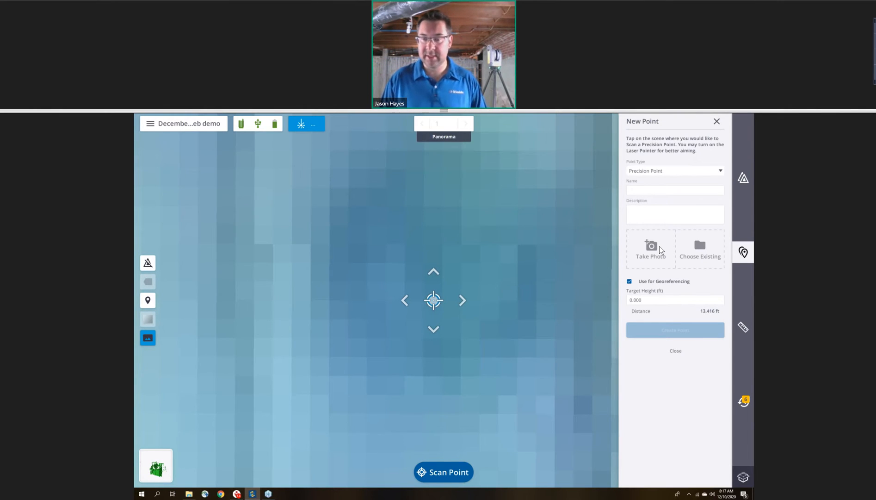
mouse_move(652, 279)
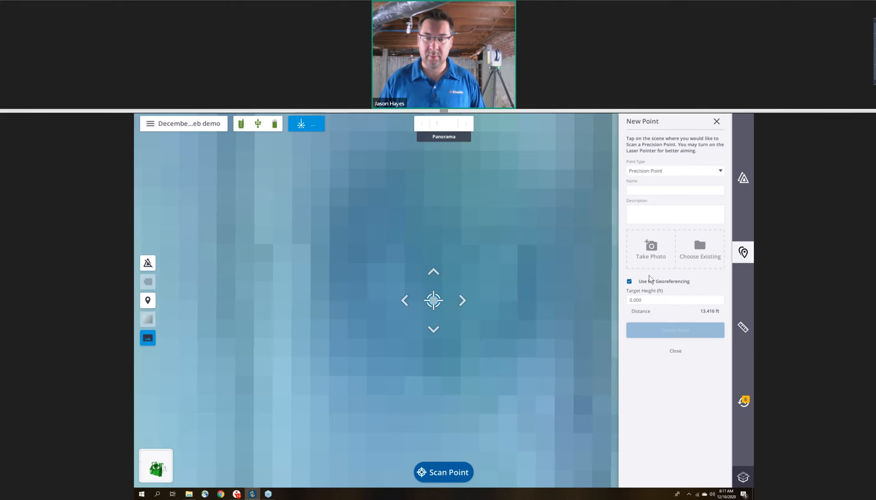
mouse_move(699, 492)
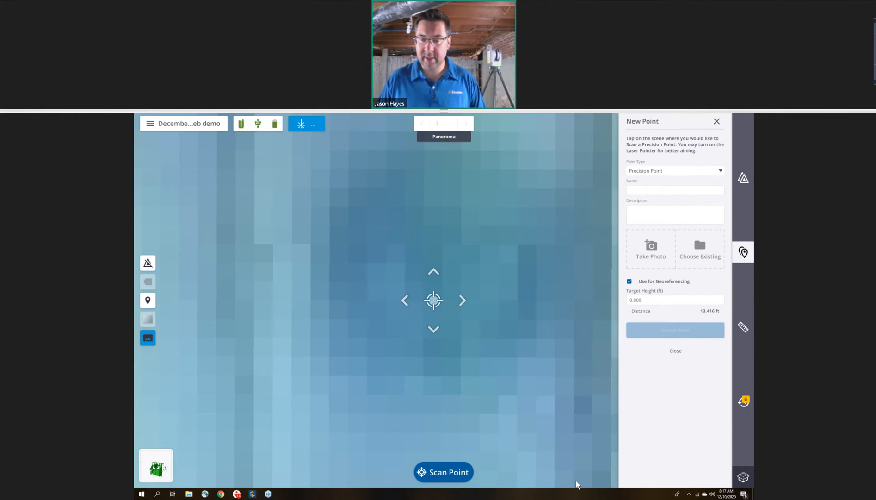
left_click(674, 189)
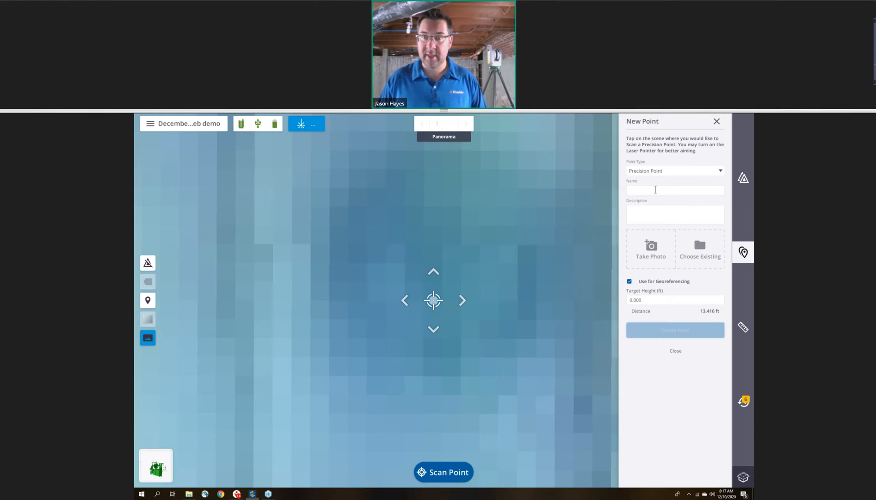
type("300")
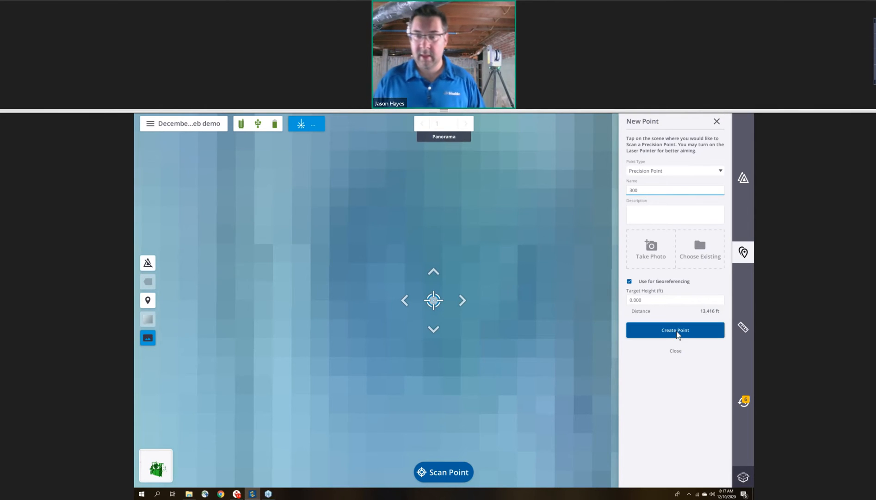
mouse_move(630, 287)
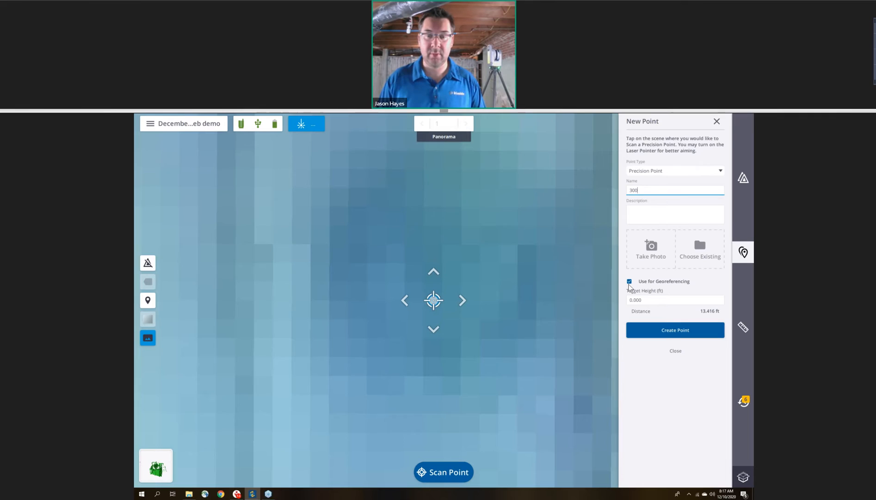
mouse_move(675, 329)
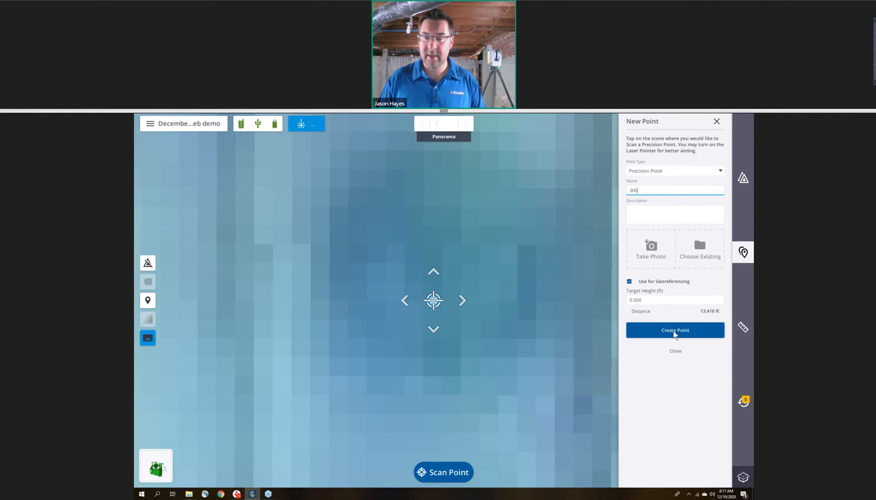
left_click(676, 329)
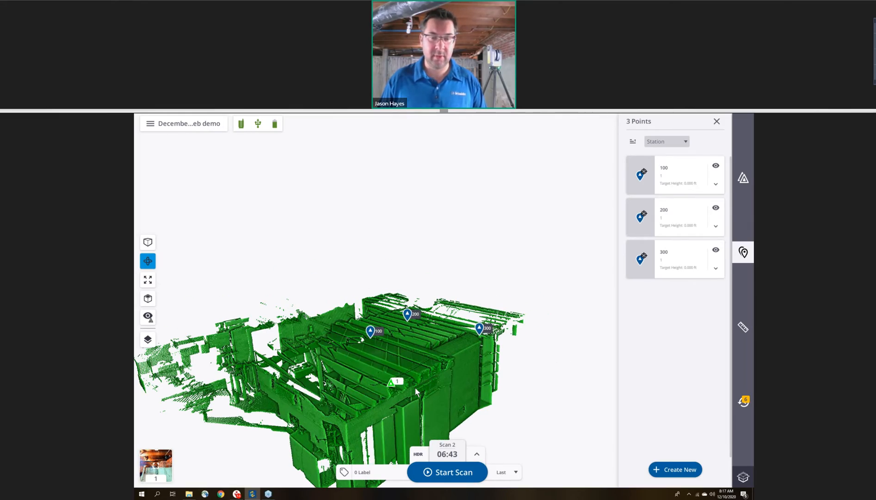
mouse_move(440, 349)
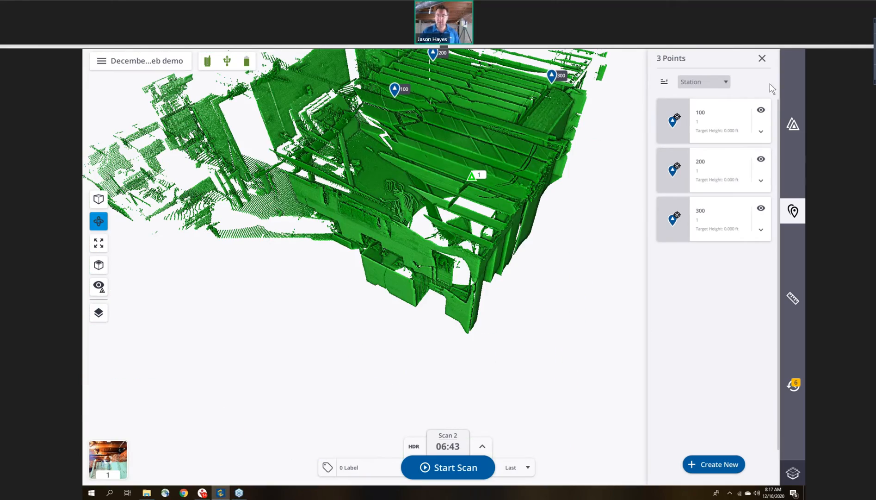
Close the points list after reviewing points 100, 200 and 300.
left_click(762, 58)
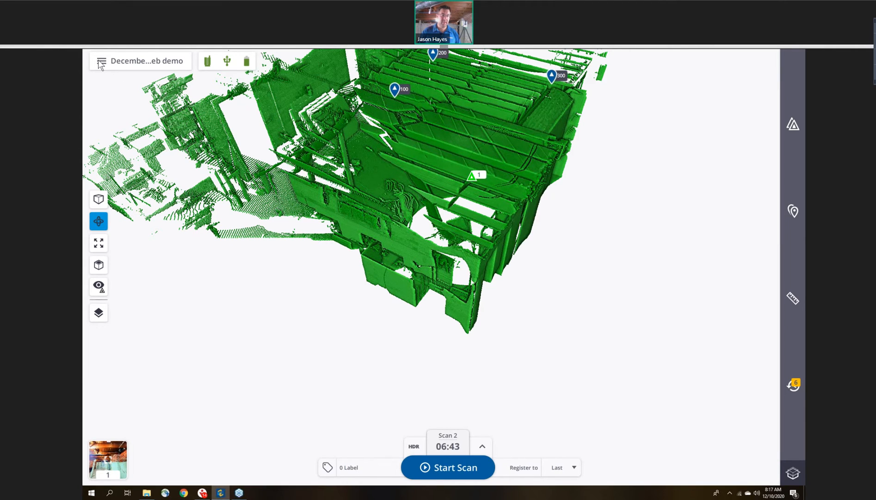
Start Georeference Project from the project menu, reaching the No Control Points screen.
left_click(101, 61)
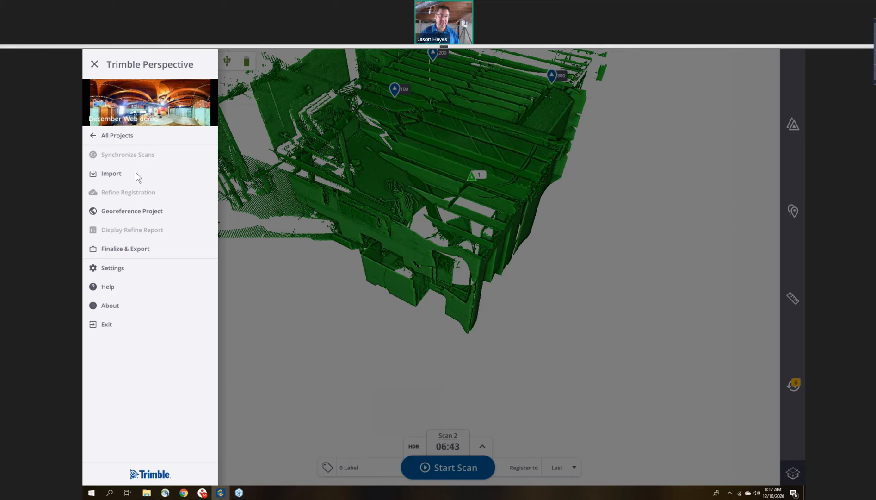
mouse_move(129, 216)
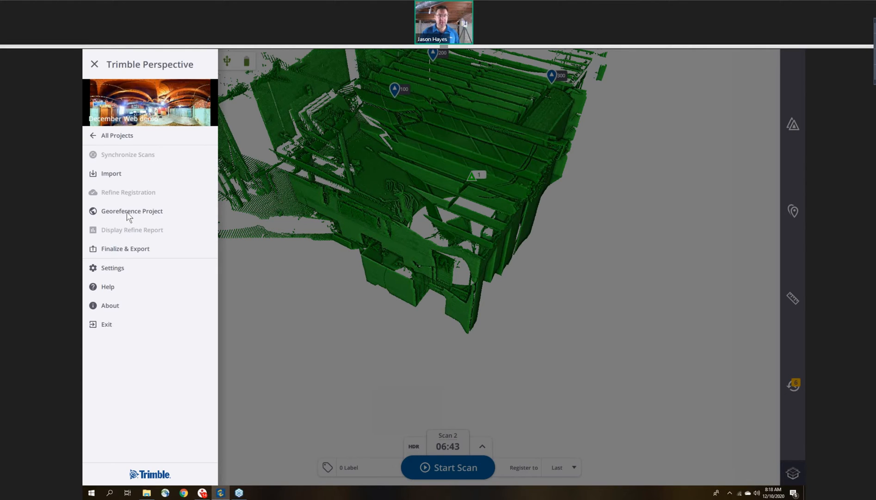
left_click(132, 211)
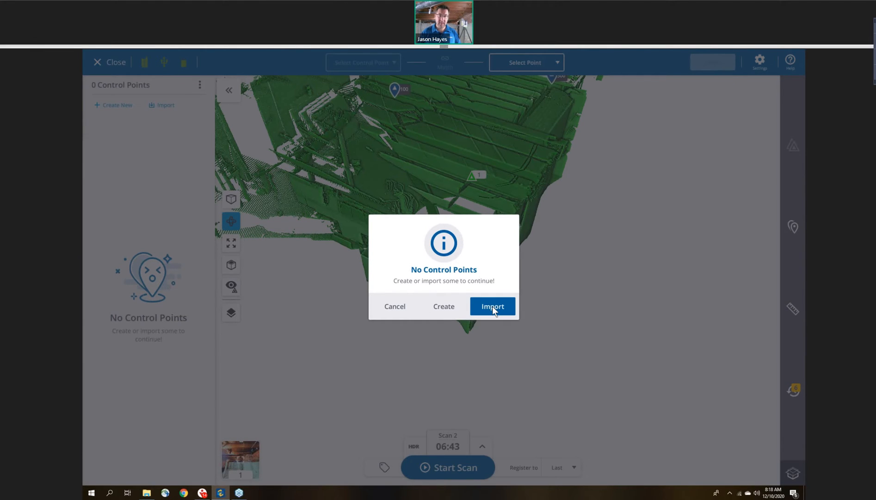
Import Basement_control_surveyfeet.csv as North, East, Elevation control points in U.S. Survey Feet.
left_click(492, 306)
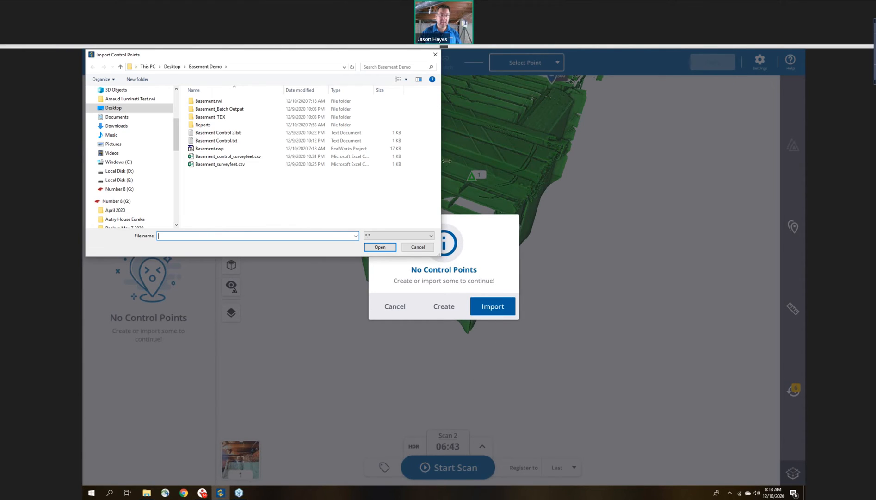
left_click(228, 156)
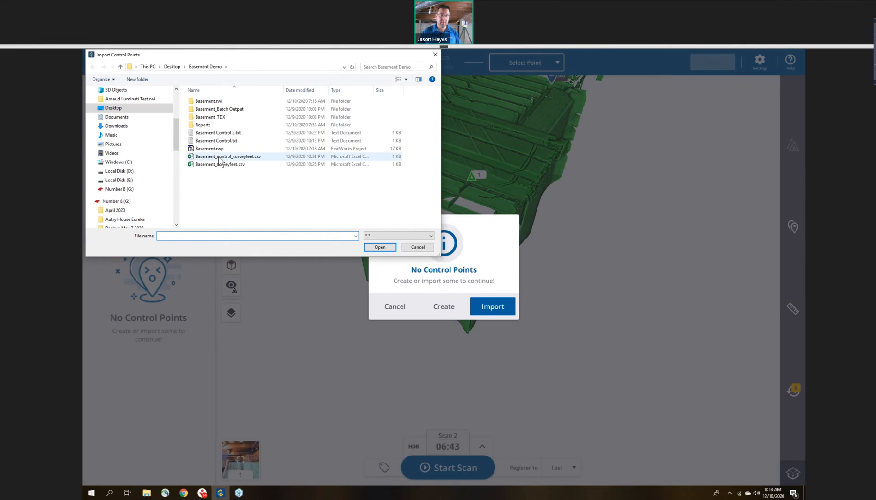
left_click(379, 247)
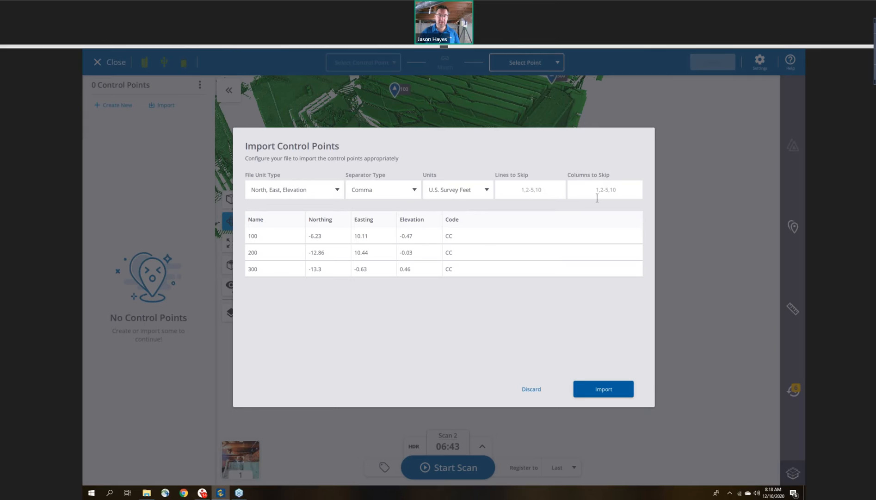
mouse_move(351, 197)
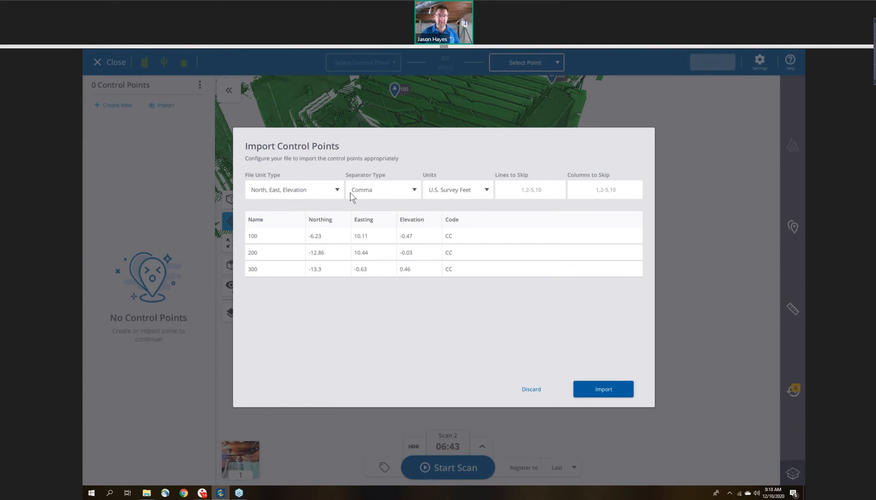
mouse_move(628, 445)
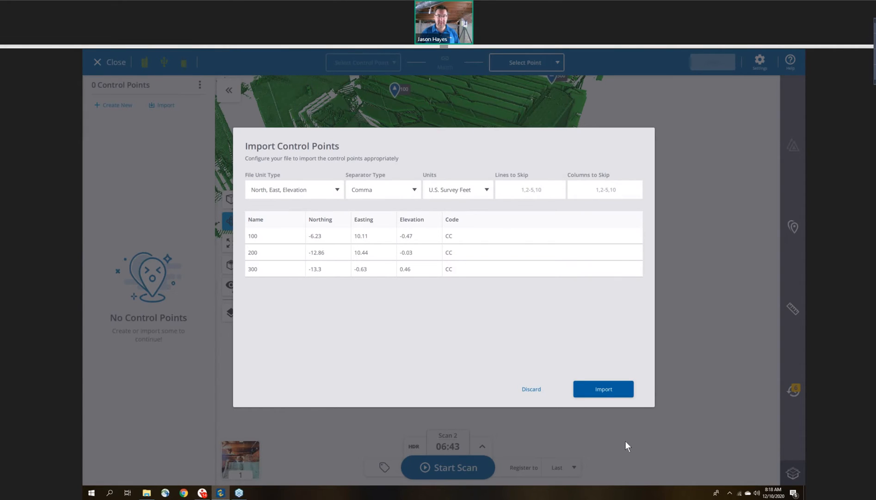
left_click(603, 389)
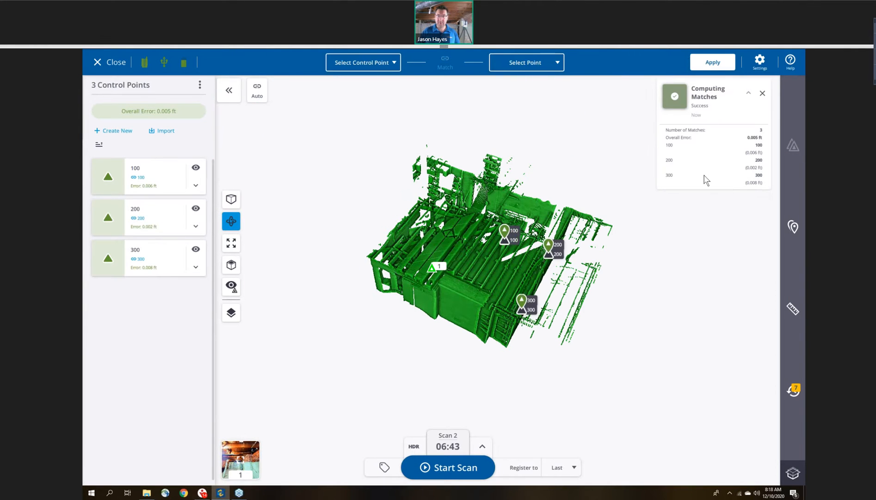
Review the match notification and each point's error: 100 at 0.006, 200 at 0.002, 300 at 0.008 ft.
left_click(763, 93)
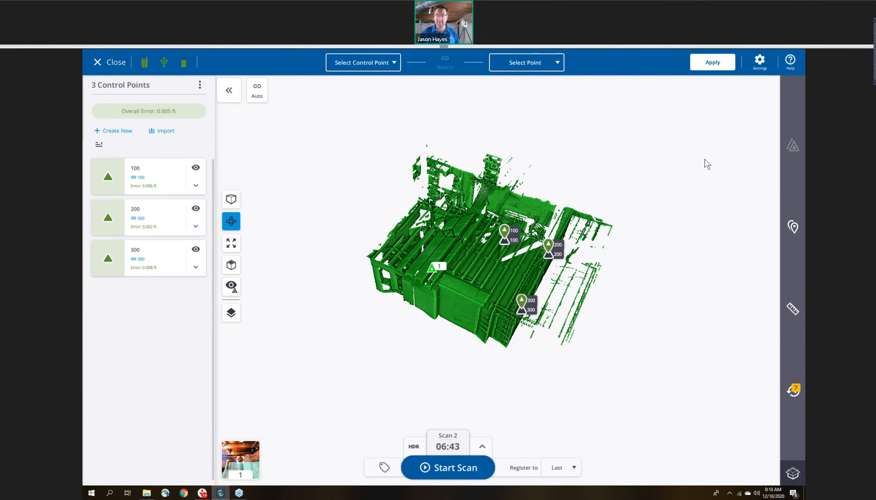
mouse_move(781, 329)
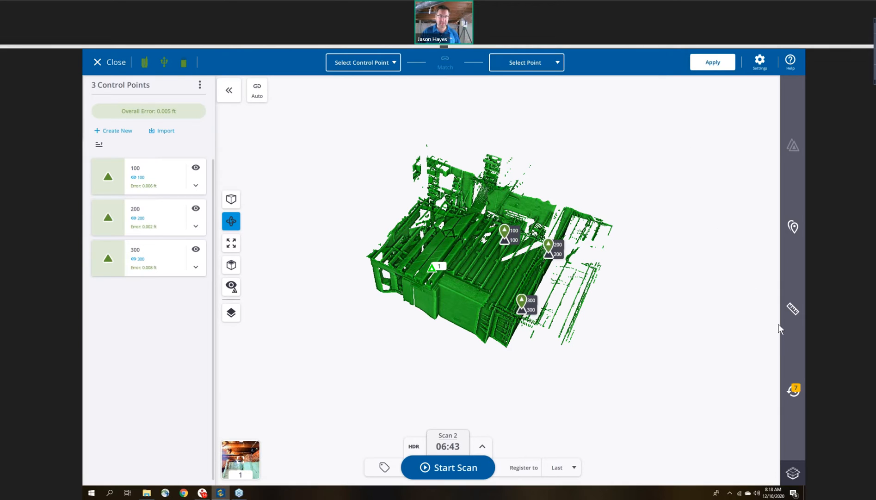
left_click(793, 390)
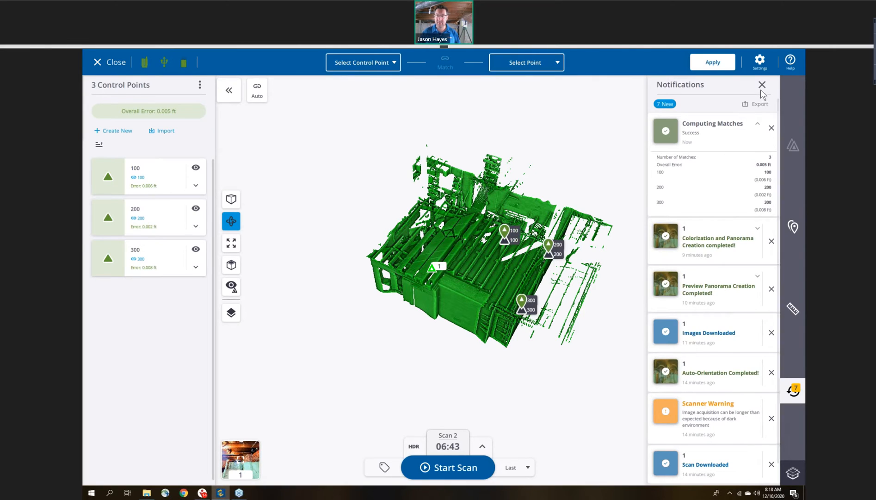
mouse_move(763, 92)
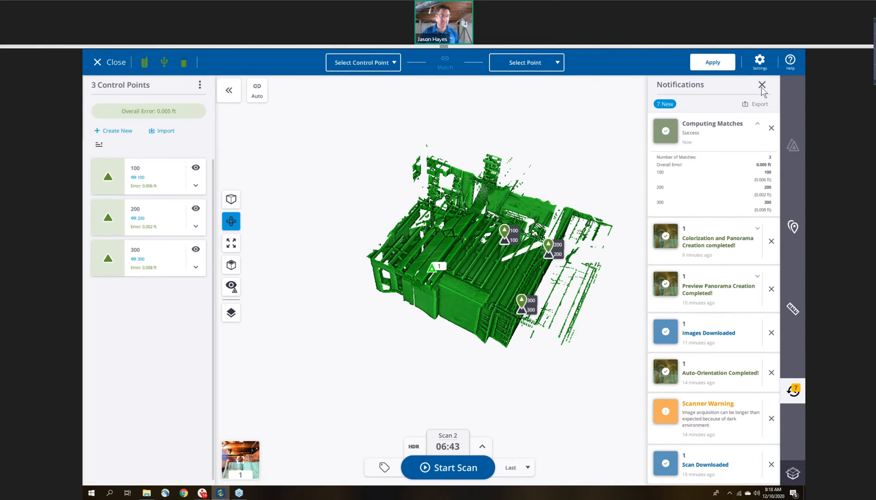
left_click(762, 85)
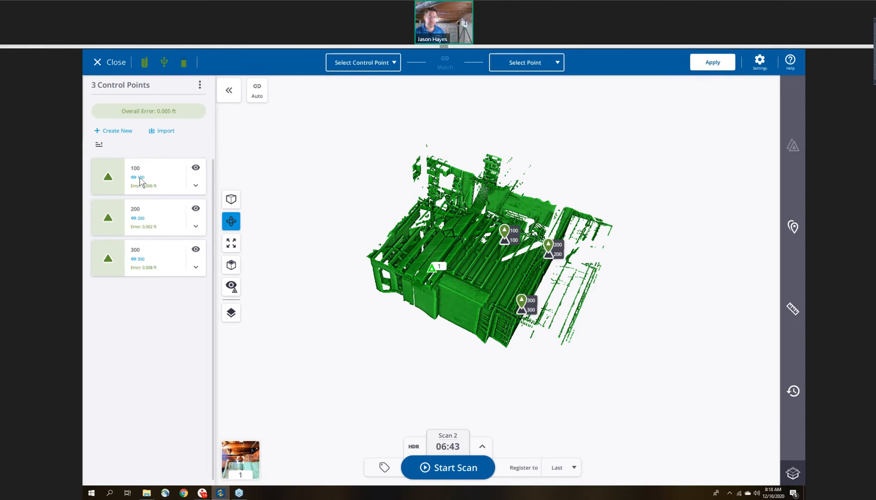
mouse_move(149, 256)
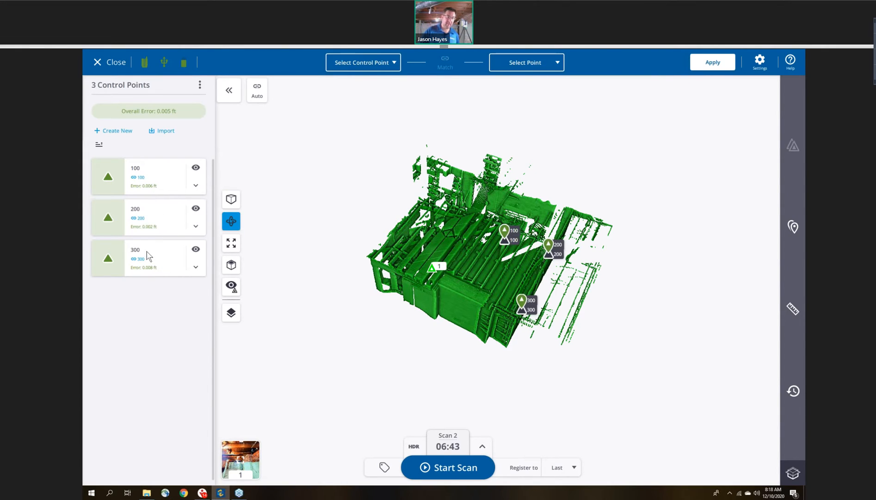
mouse_move(139, 172)
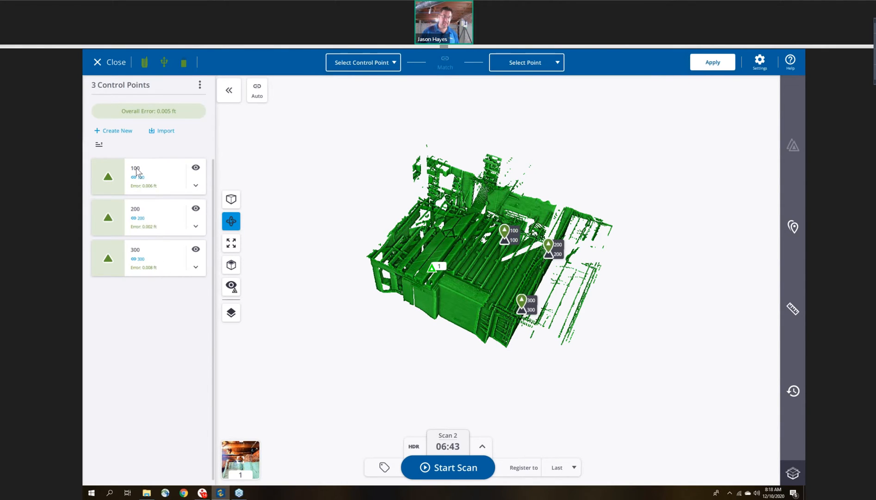
mouse_move(145, 189)
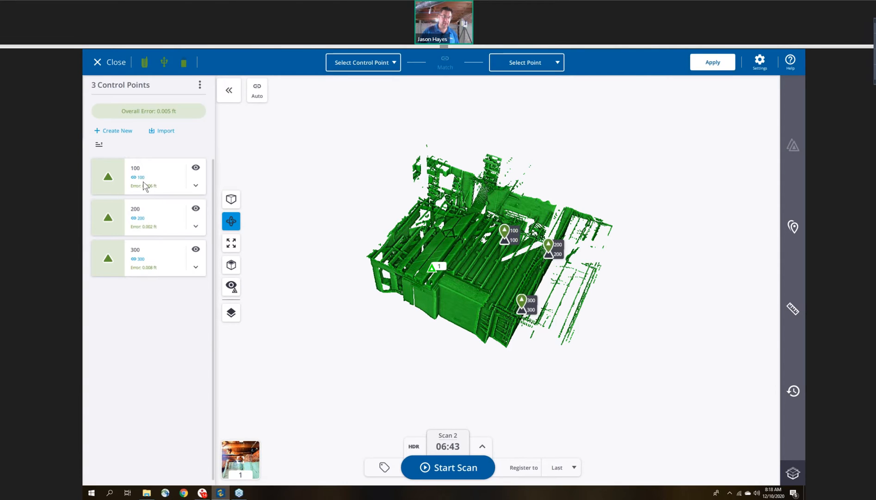
mouse_move(201, 274)
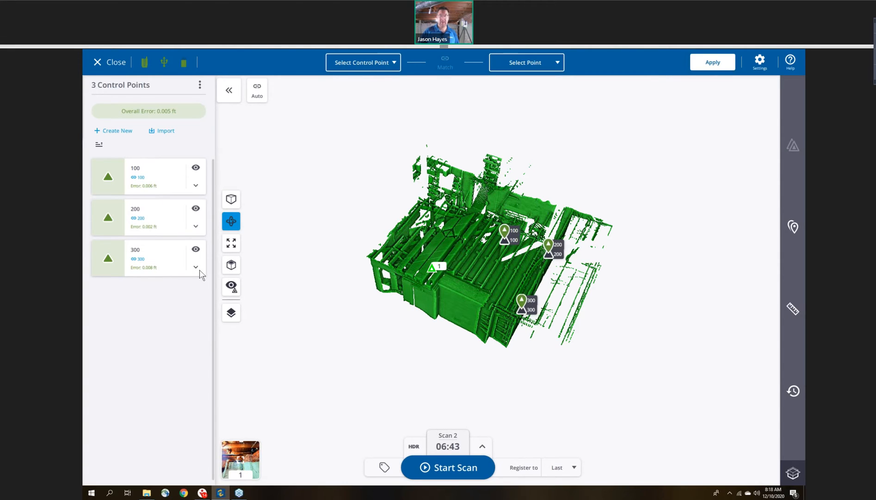
mouse_move(506, 216)
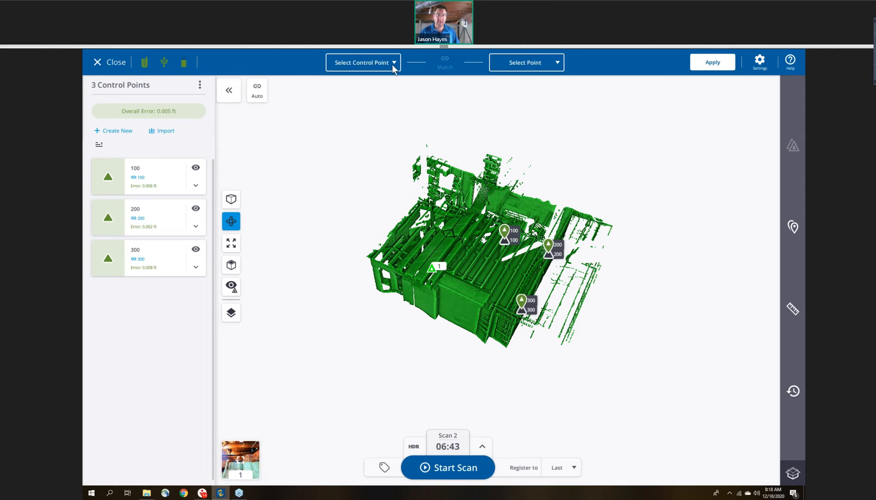
left_click(362, 62)
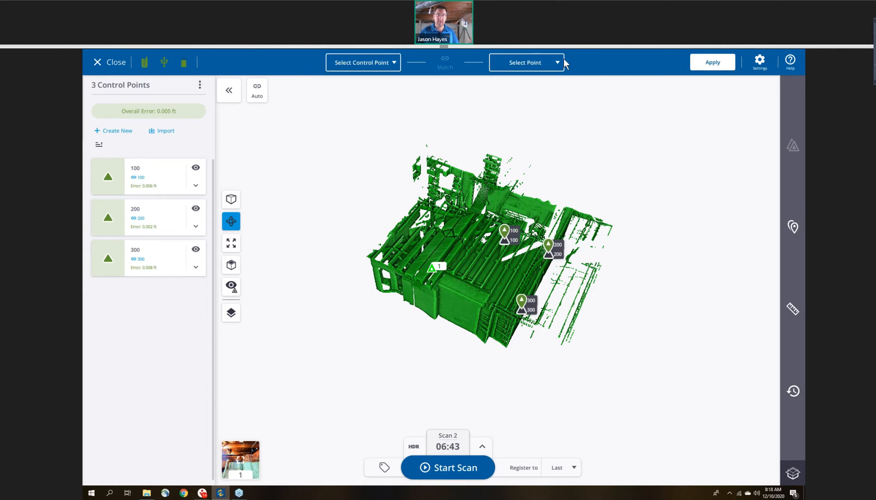
mouse_move(578, 71)
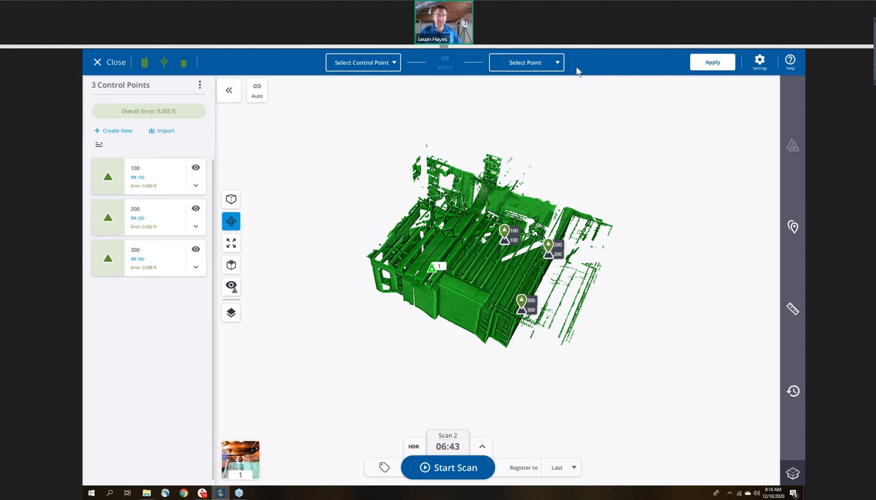
mouse_move(556, 80)
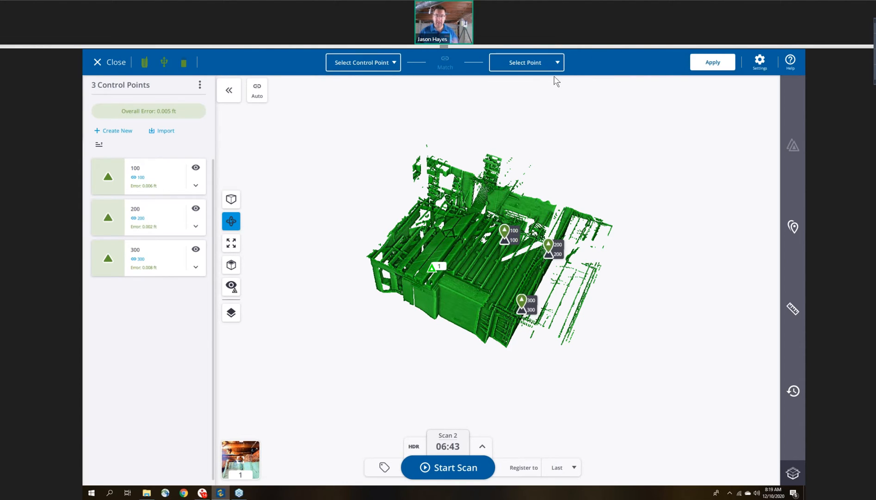
mouse_move(714, 66)
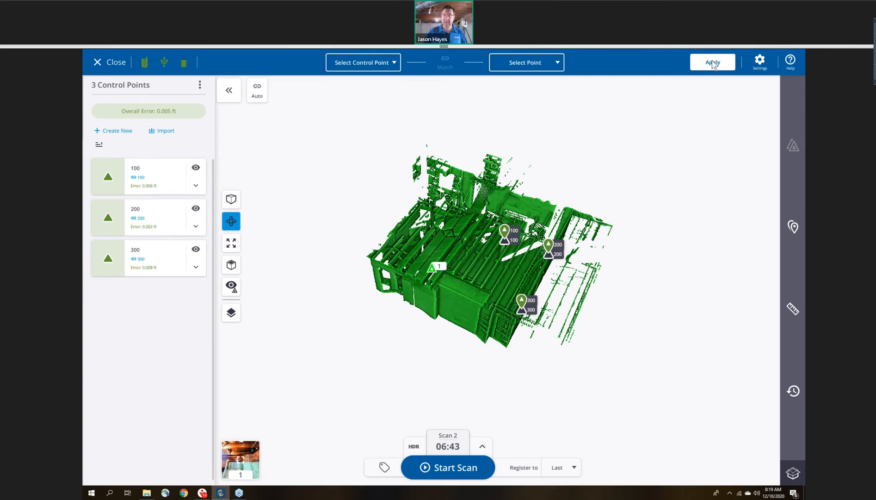
Apply the control point registration and return to the basement point cloud.
left_click(712, 62)
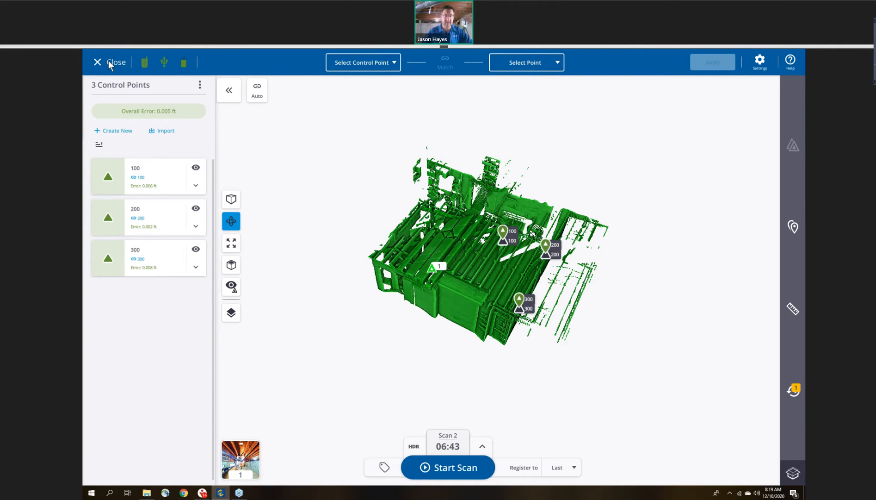
left_click(97, 62)
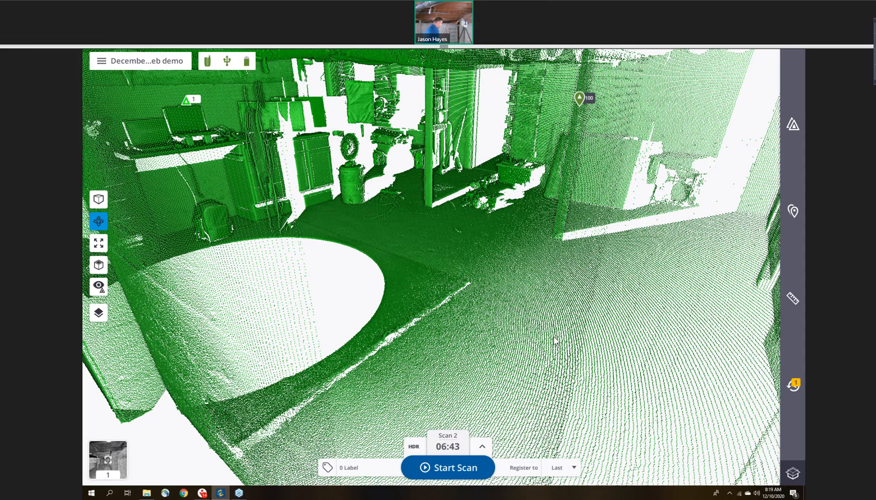
mouse_move(745, 487)
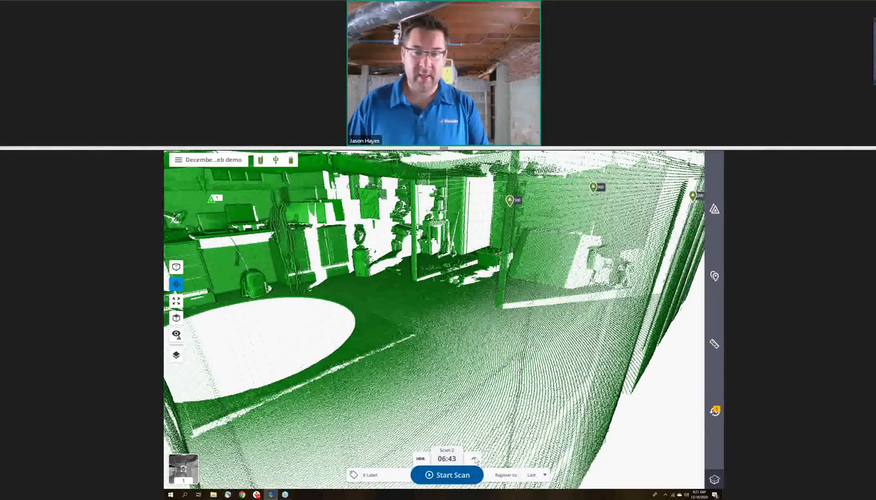
Compare scan times with Images and HDR toggled, leaving Images Off for a 1:35 Standard scan.
left_click(475, 458)
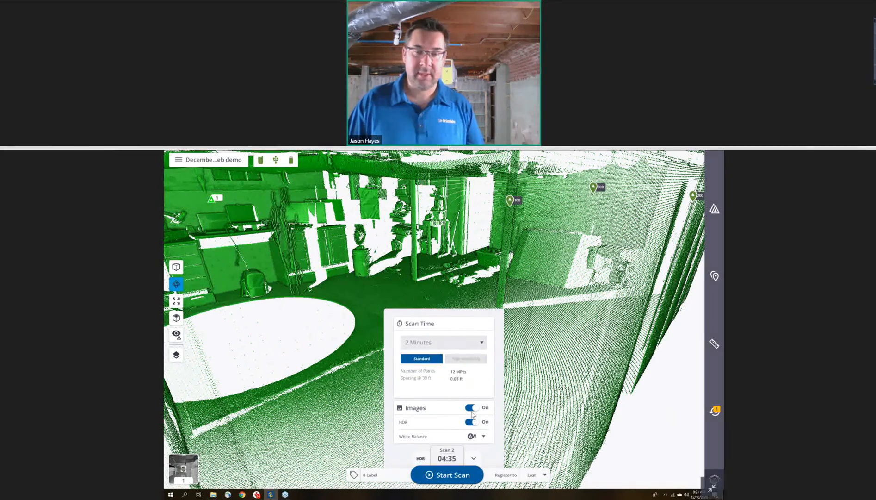
left_click(472, 407)
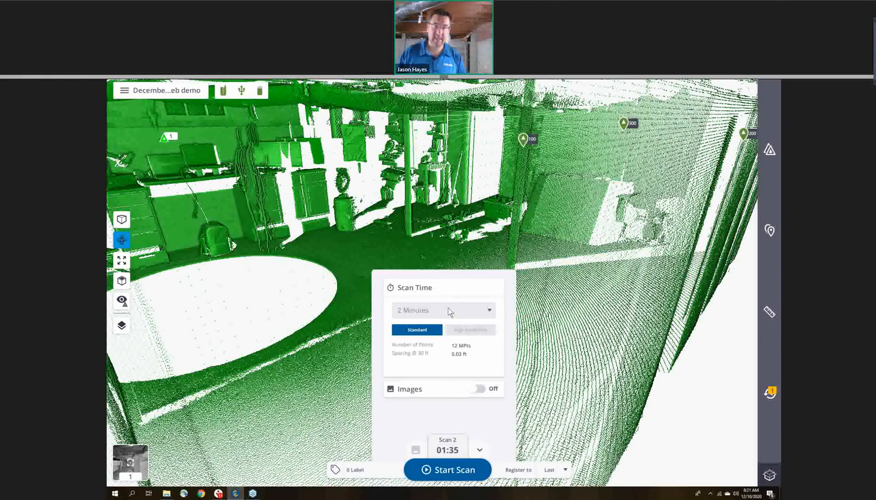
mouse_move(489, 373)
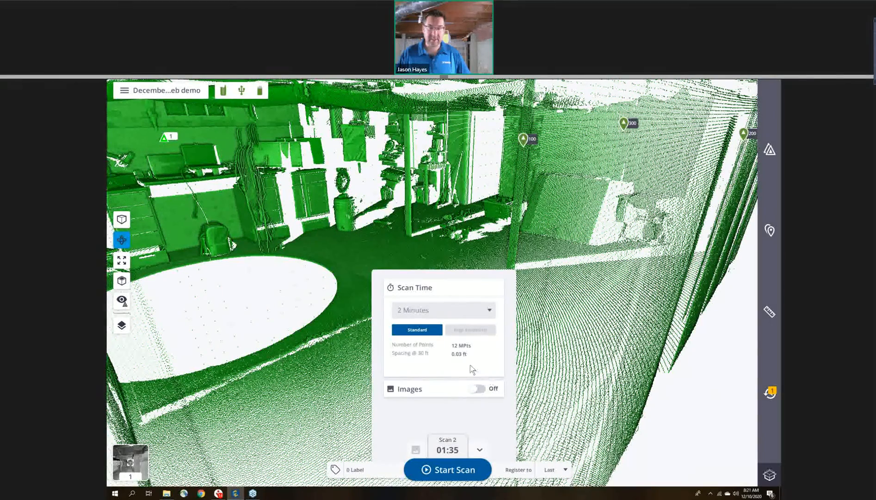
left_click(479, 388)
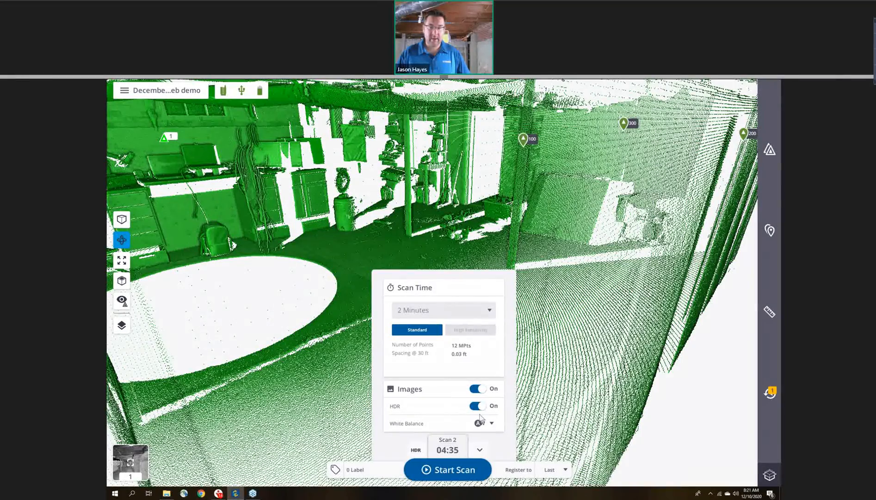
left_click(477, 407)
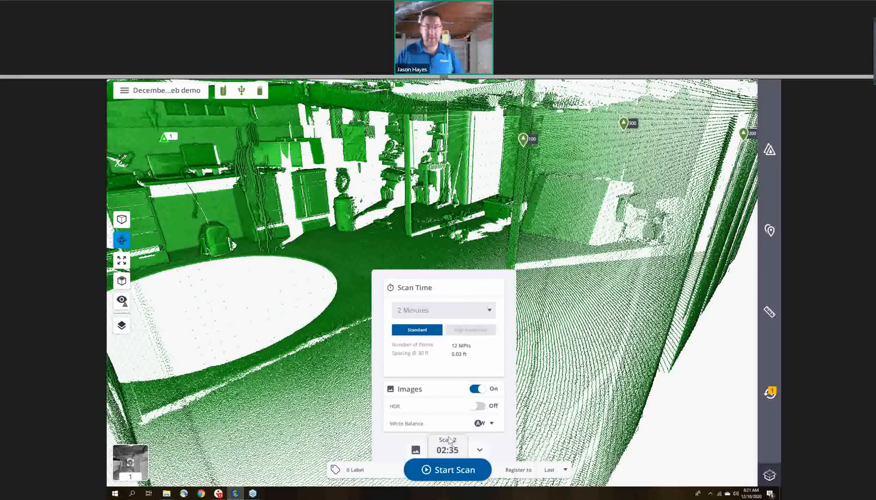
left_click(478, 405)
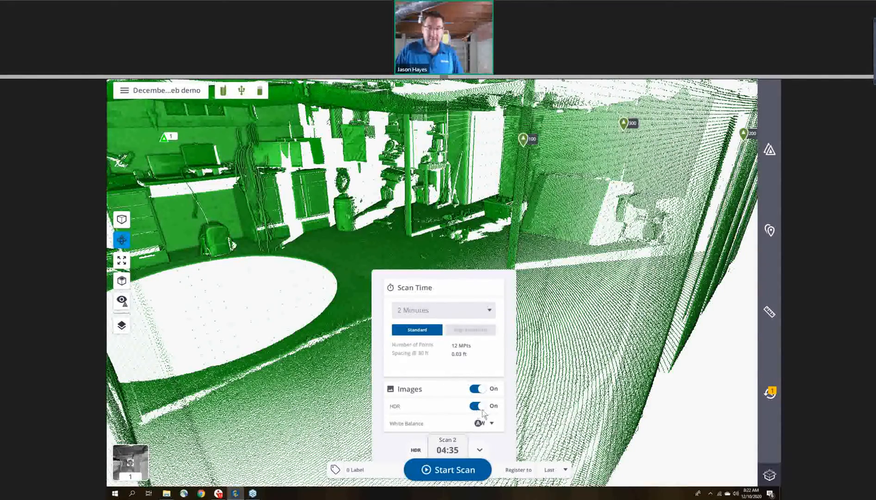
left_click(477, 406)
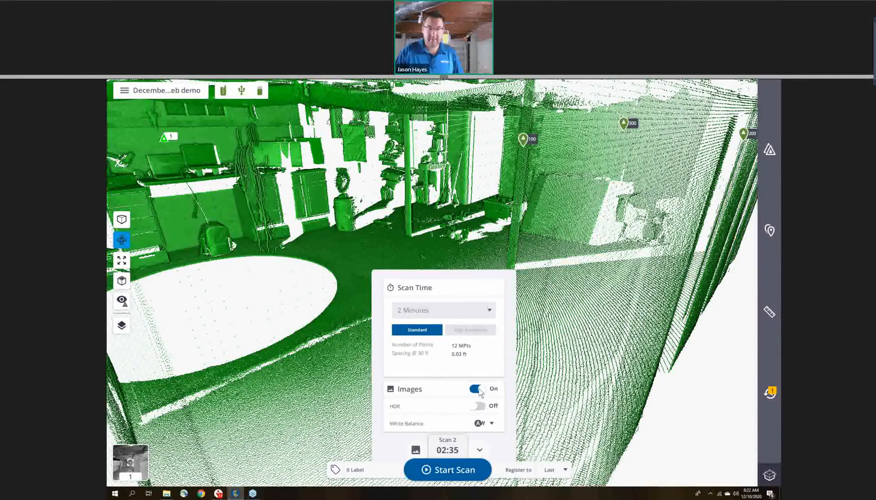
left_click(477, 389)
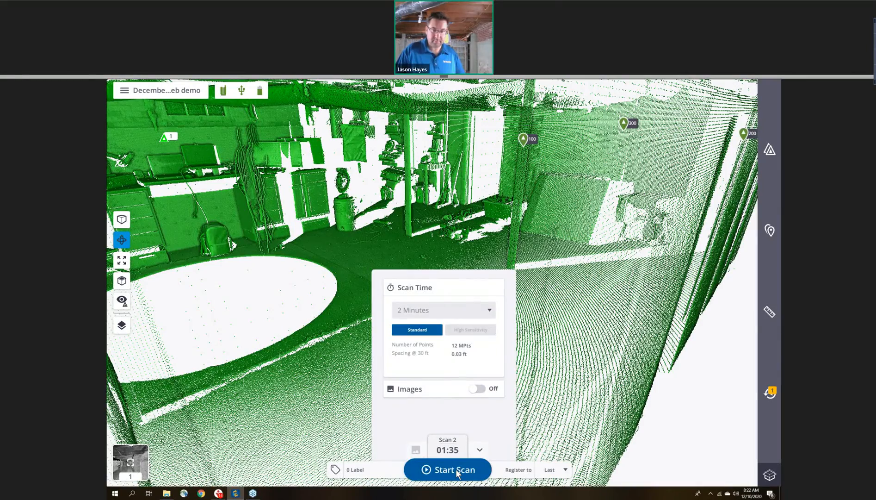
Start scan 2 with images off and let it auto-register to scan 1.
left_click(447, 469)
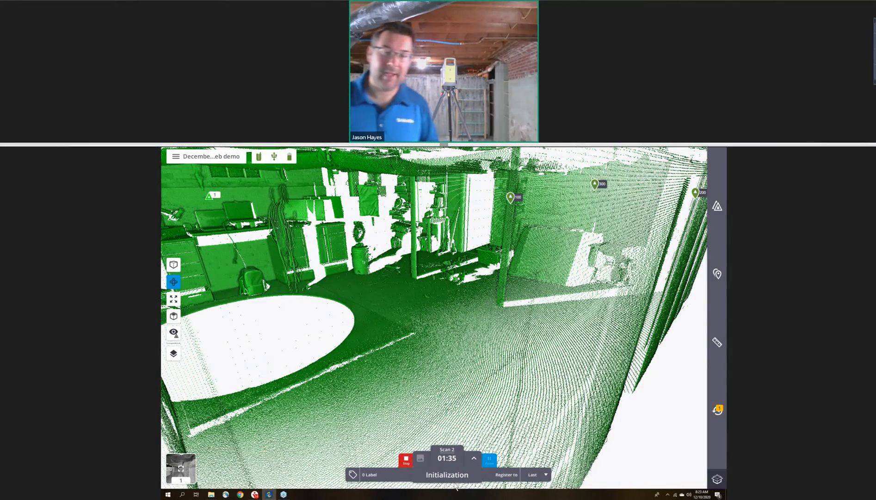
left_click(489, 458)
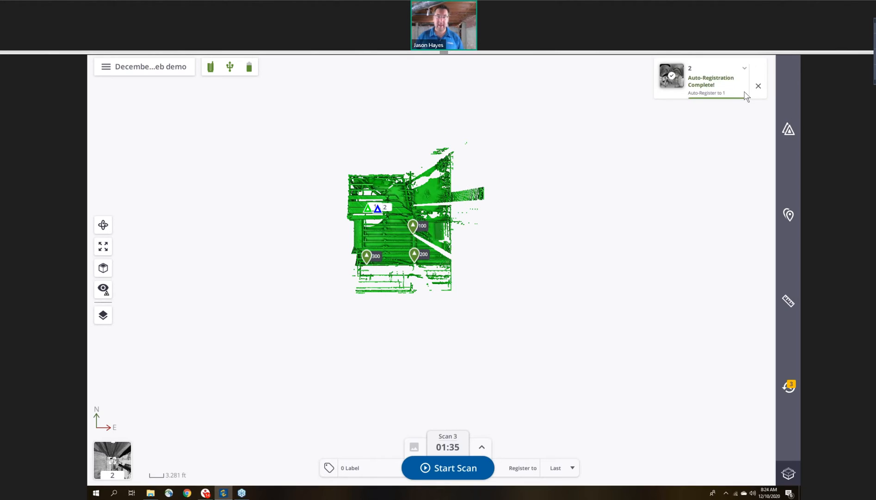
Expand the Auto-Registration Complete notification to show 12 s, 0.8 mm error, 68% overlap, 100% consistency.
left_click(744, 69)
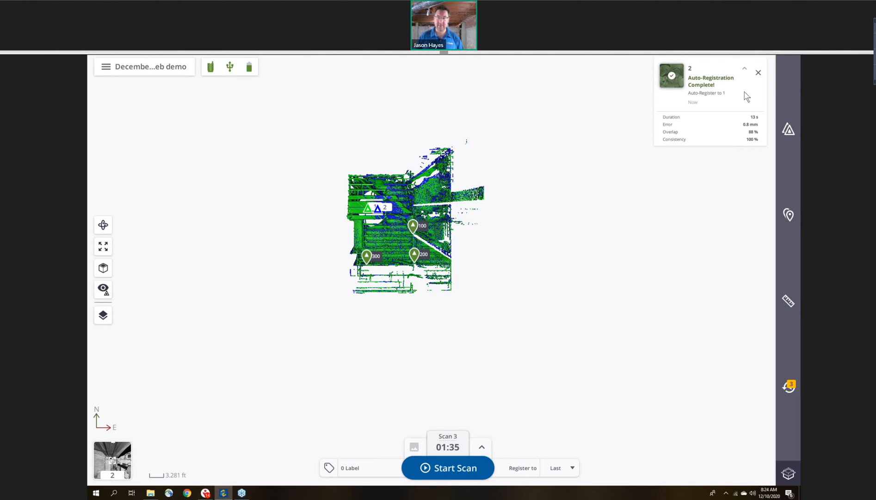
left_click(759, 72)
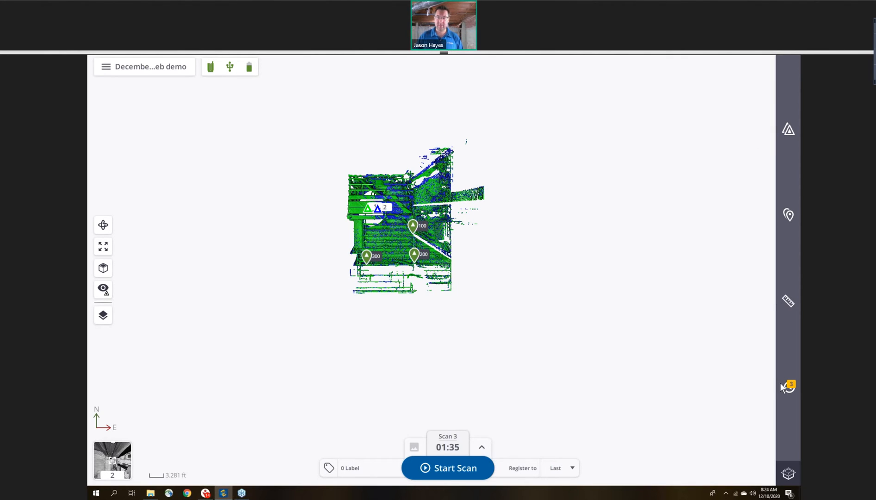
mouse_move(788, 391)
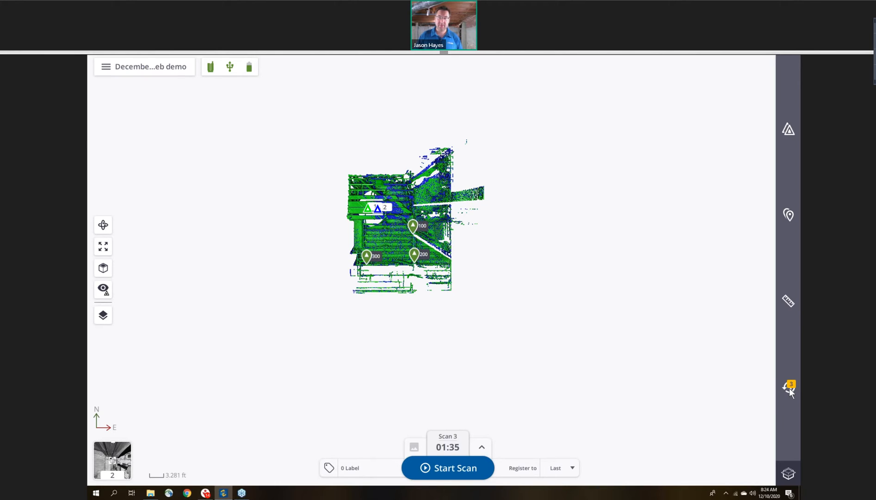
left_click(789, 386)
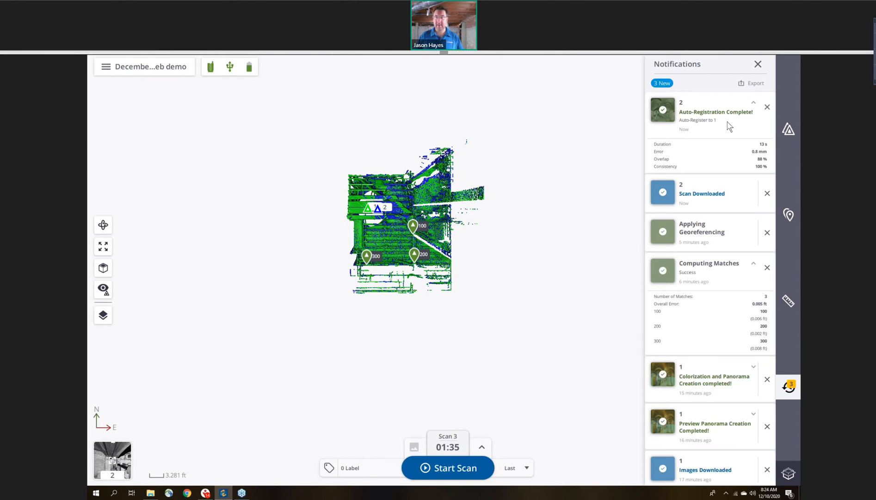
mouse_move(723, 140)
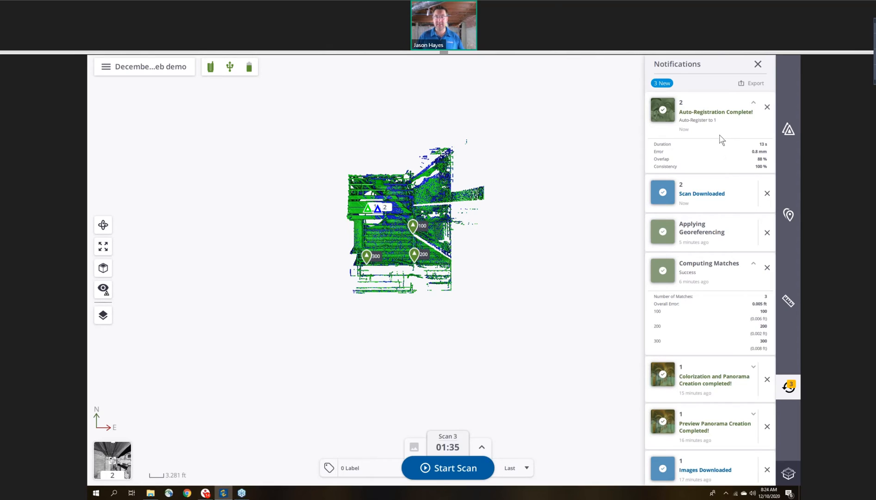
mouse_move(703, 423)
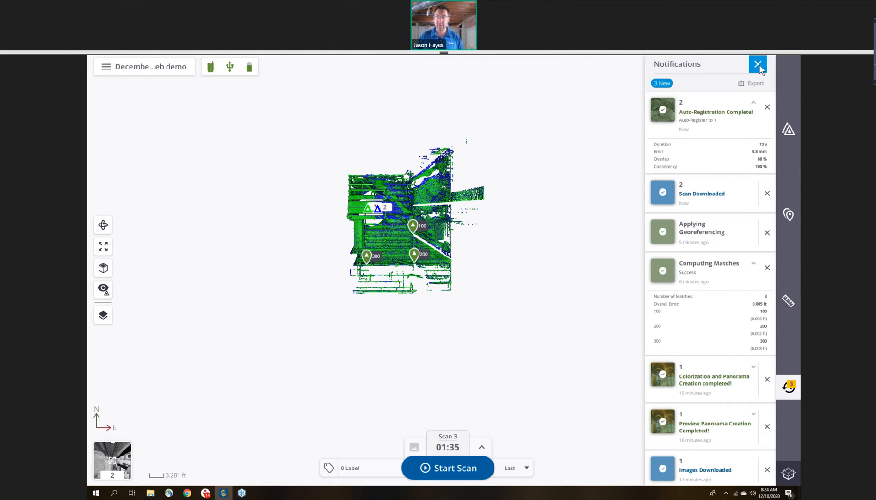
left_click(759, 64)
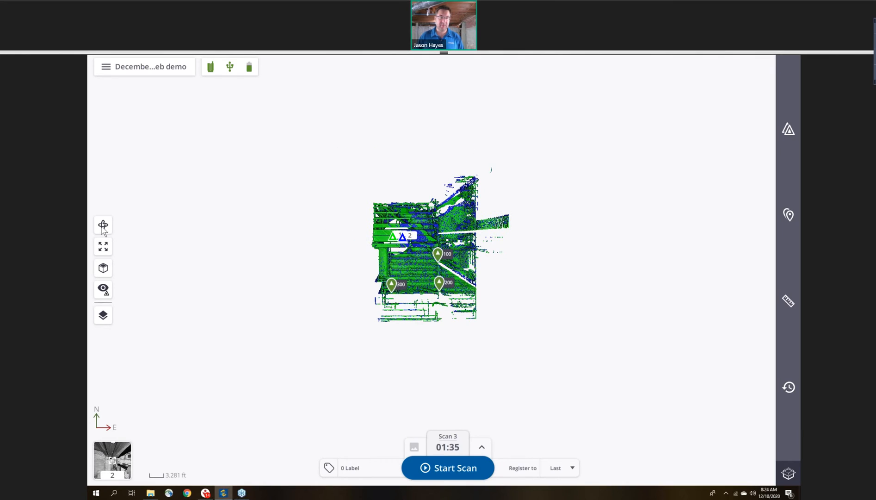
Switch the map to the sliced plan view and zoom out on the basement floor plan.
left_click(103, 224)
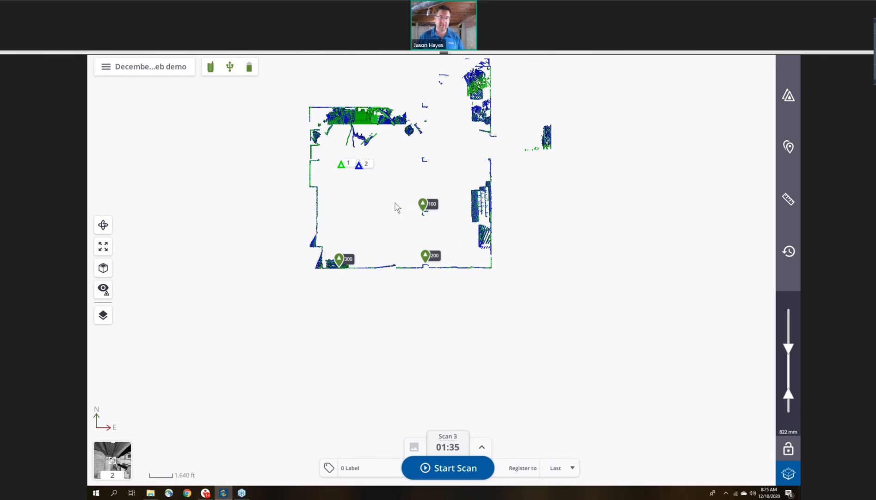
scroll("up", 3)
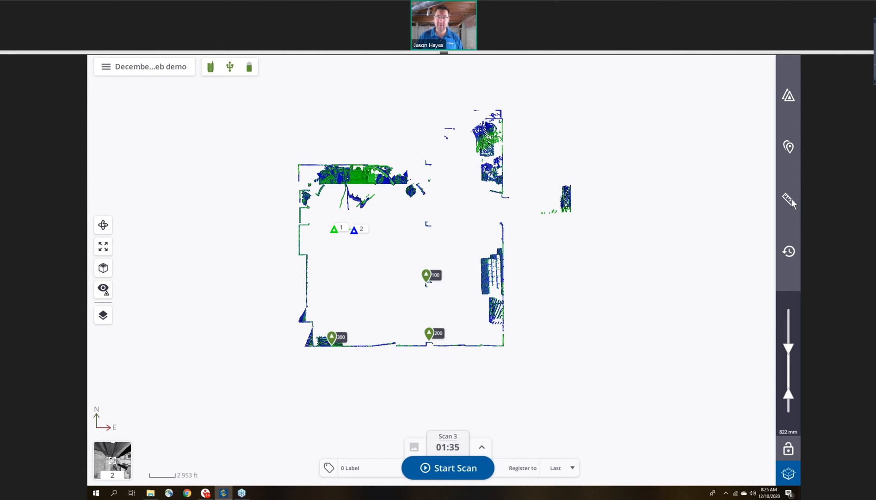
Trace an Area measurement around the room corners, reporting 480.97 sq ft and an 87.853 ft perimeter.
left_click(788, 200)
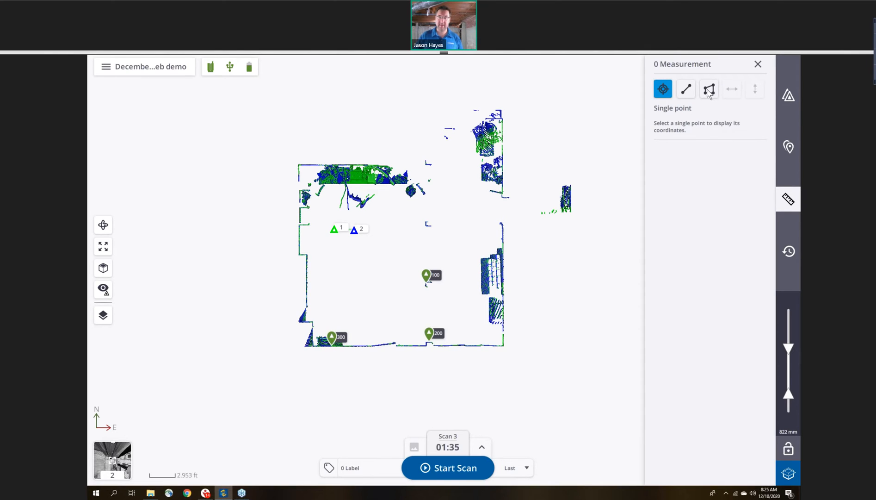
left_click(709, 89)
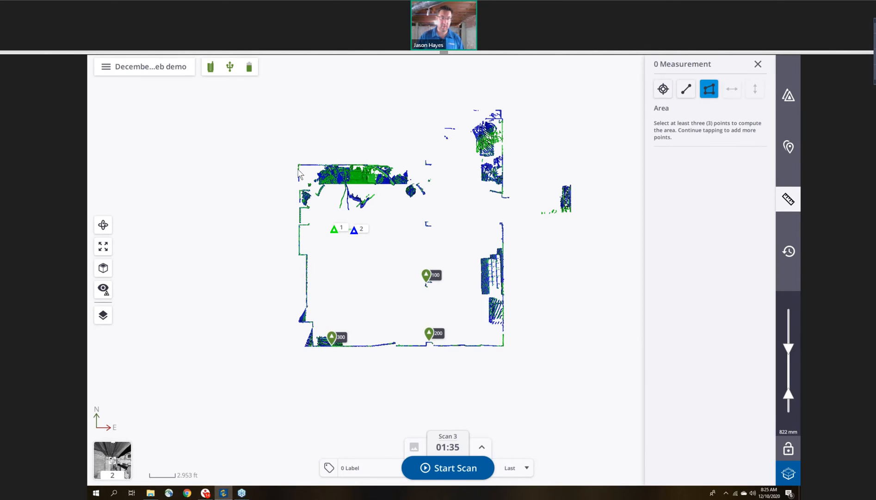
left_click(298, 165)
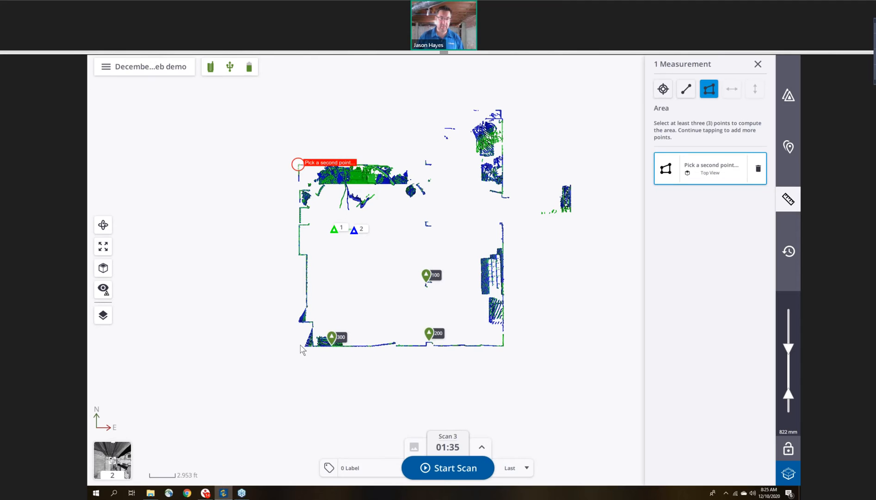
left_click(300, 344)
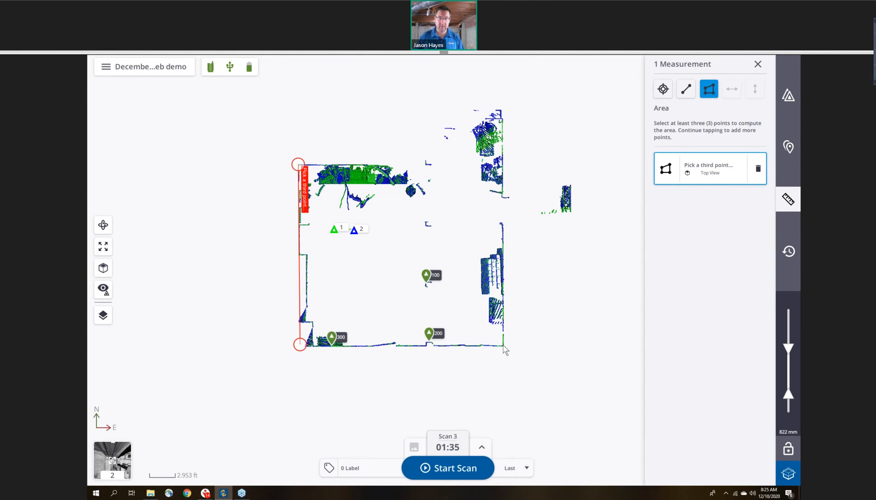
left_click(502, 344)
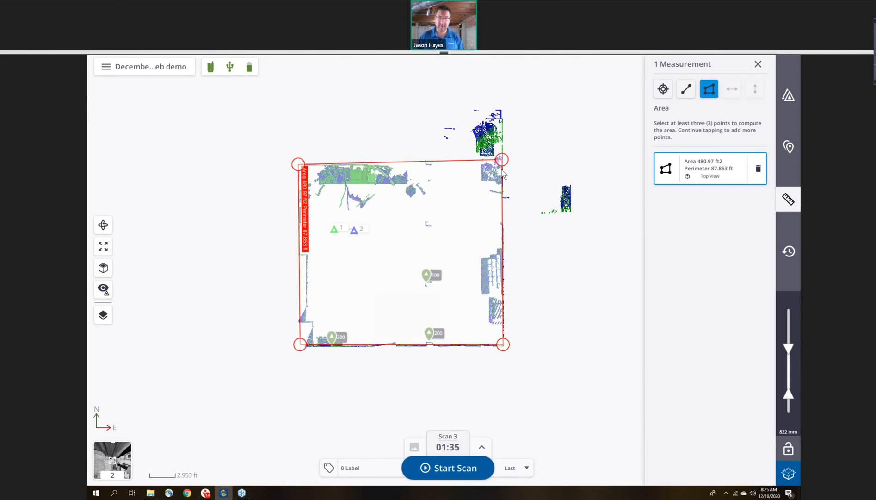
mouse_move(530, 160)
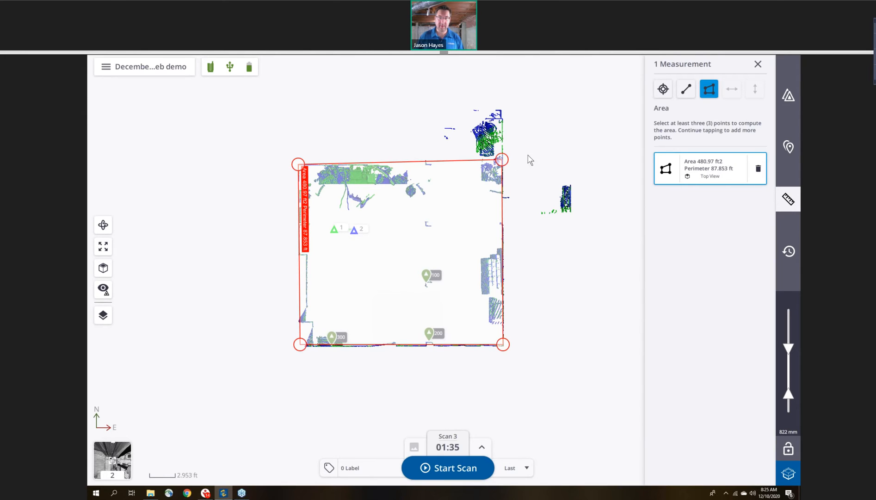
mouse_move(704, 170)
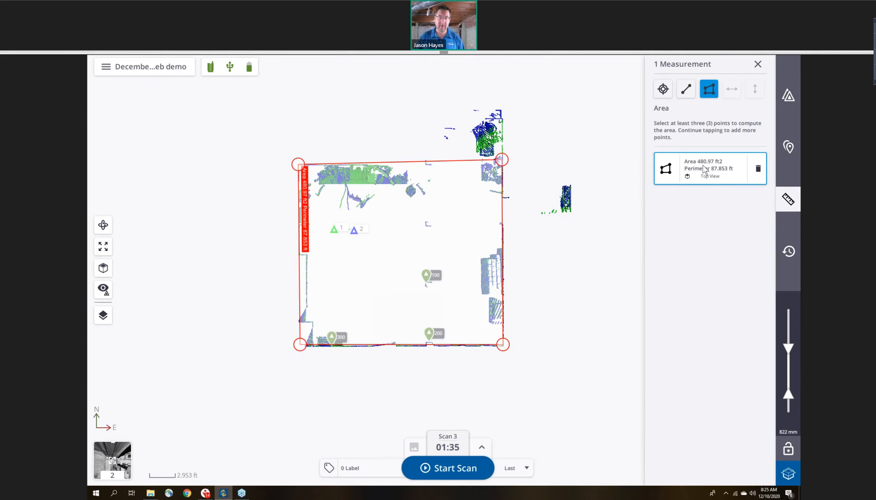
mouse_move(796, 119)
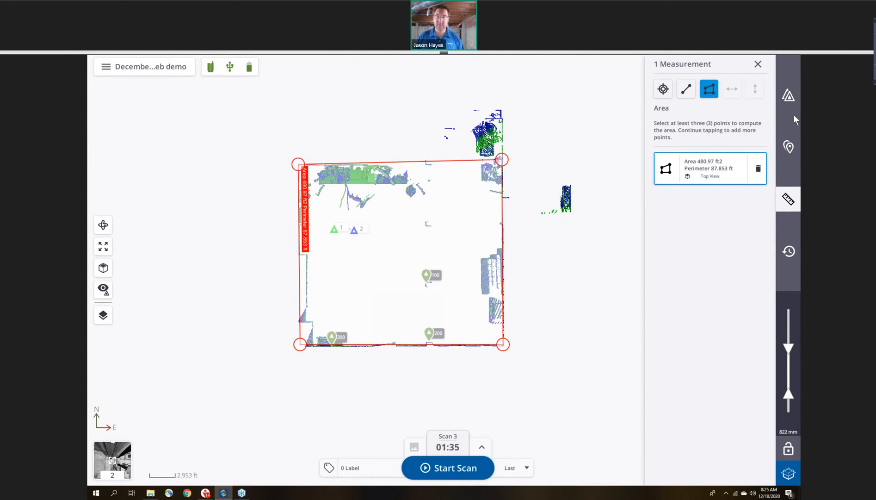
mouse_move(795, 115)
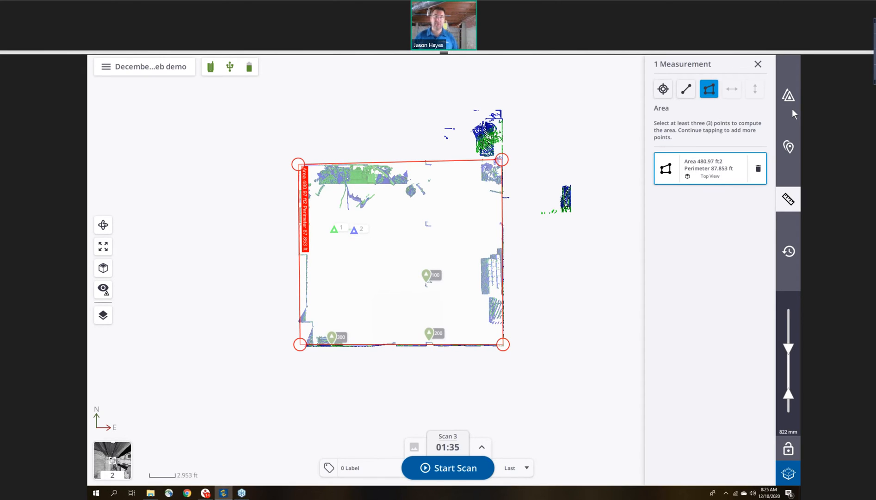
mouse_move(134, 450)
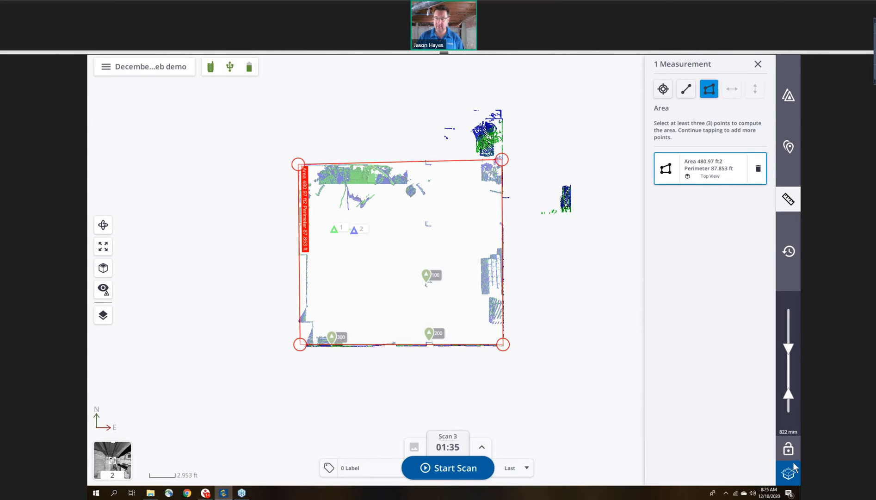
mouse_move(789, 474)
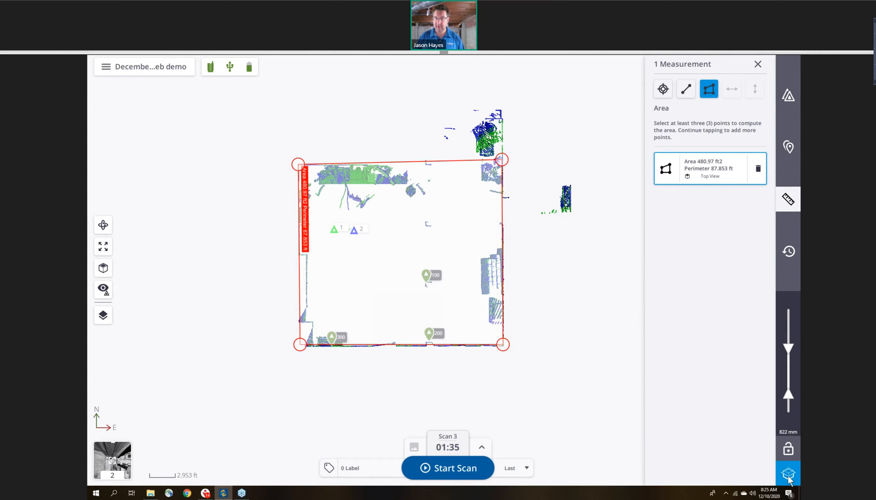
Enter station 2's point cloud view and measure a 7.516 ft ceiling-to-floor clearance on the elevation axis.
left_click(788, 473)
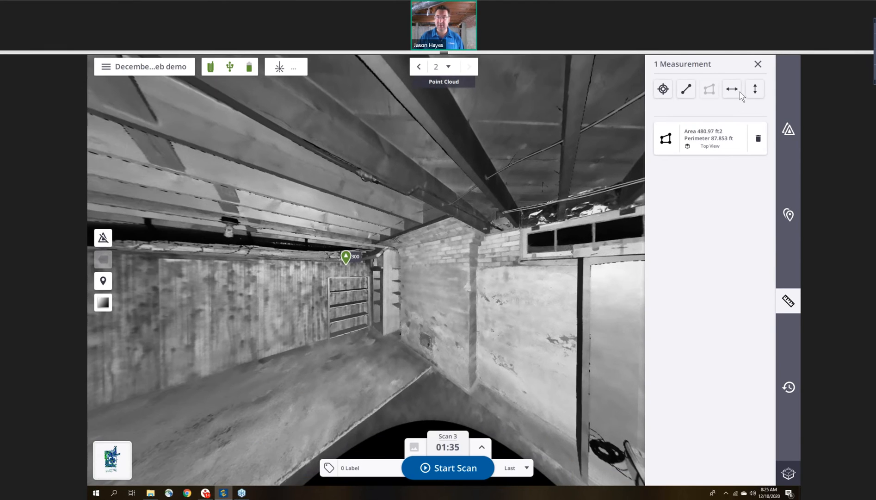
left_click(754, 88)
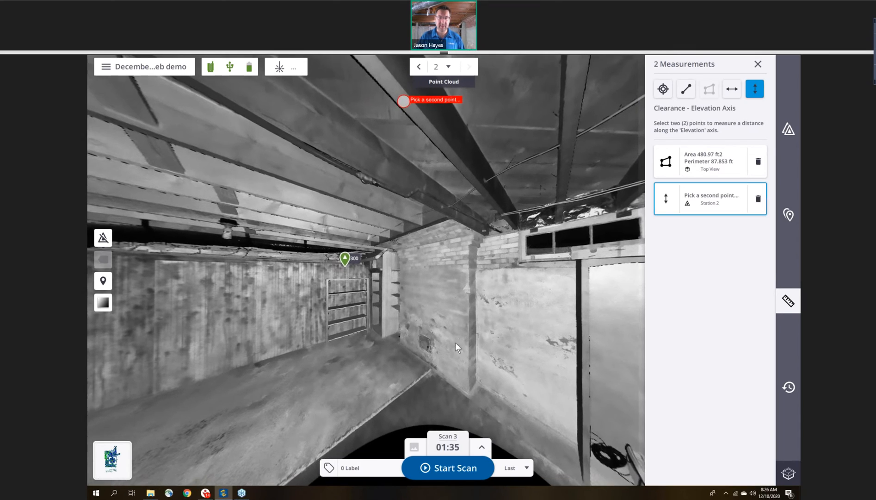
left_click(417, 307)
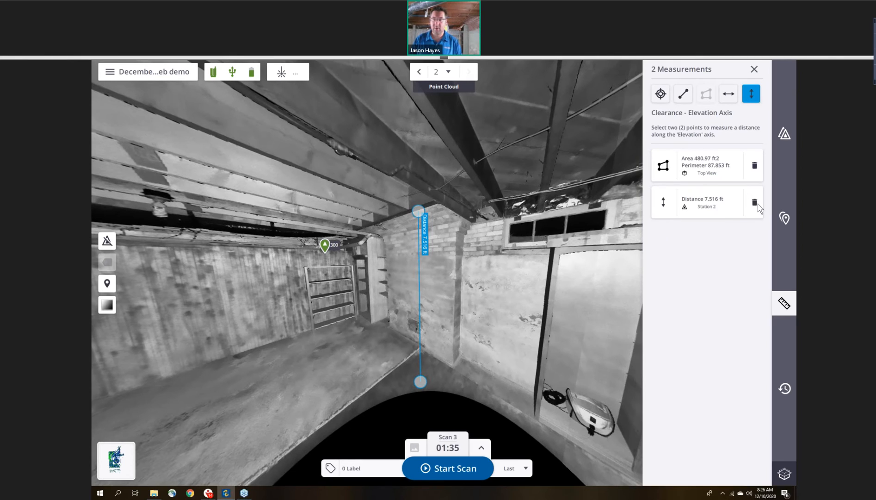
Delete the clearance measurement and close the measurements list.
left_click(754, 203)
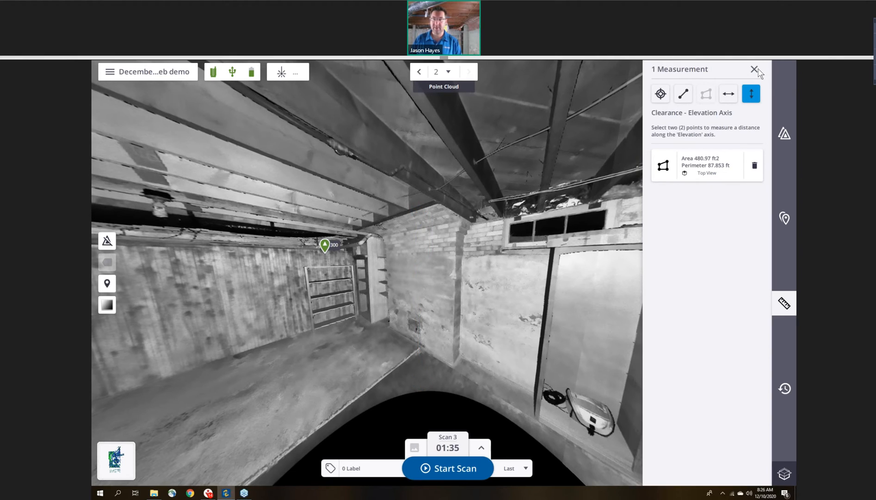
left_click(754, 69)
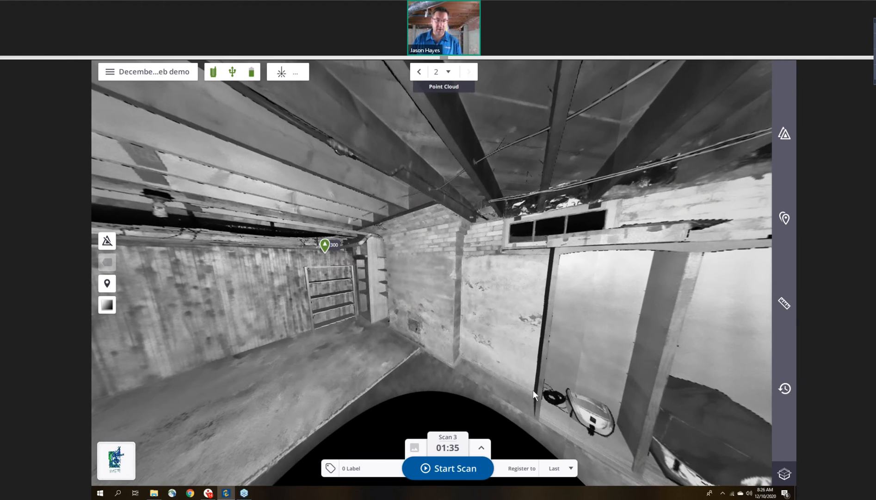
mouse_move(542, 390)
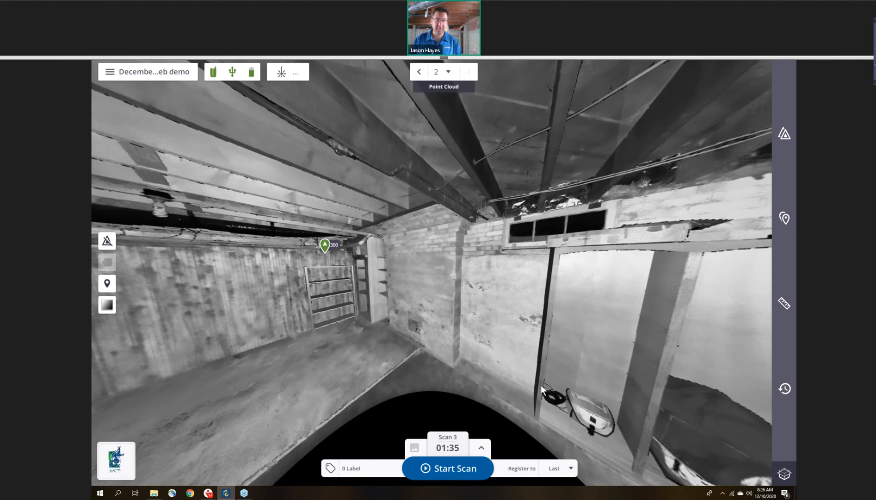
mouse_move(110, 76)
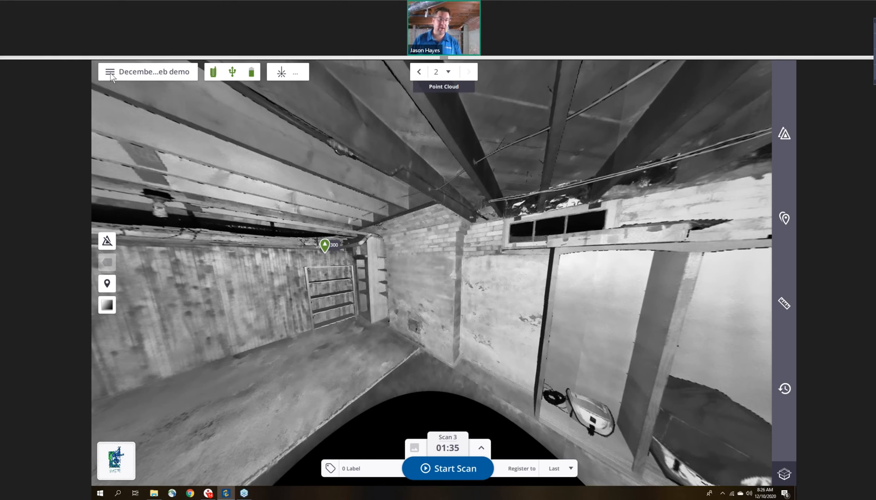
Go to Settings > Scanner to show the connected X7's status (79% battery, 33 of 119 GB) and reports.
left_click(109, 71)
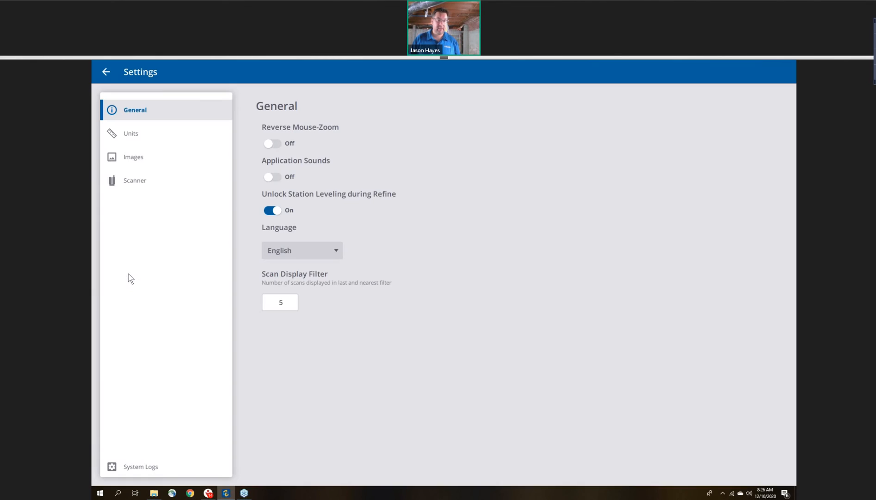
mouse_move(131, 186)
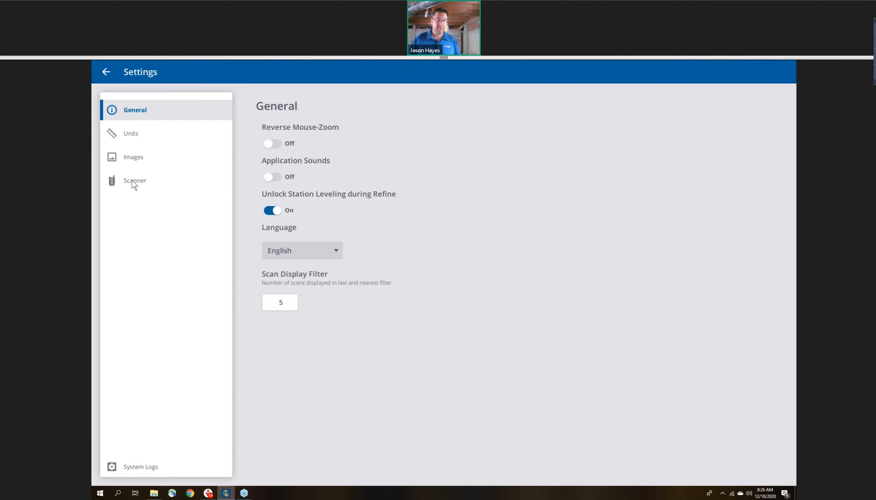
left_click(135, 180)
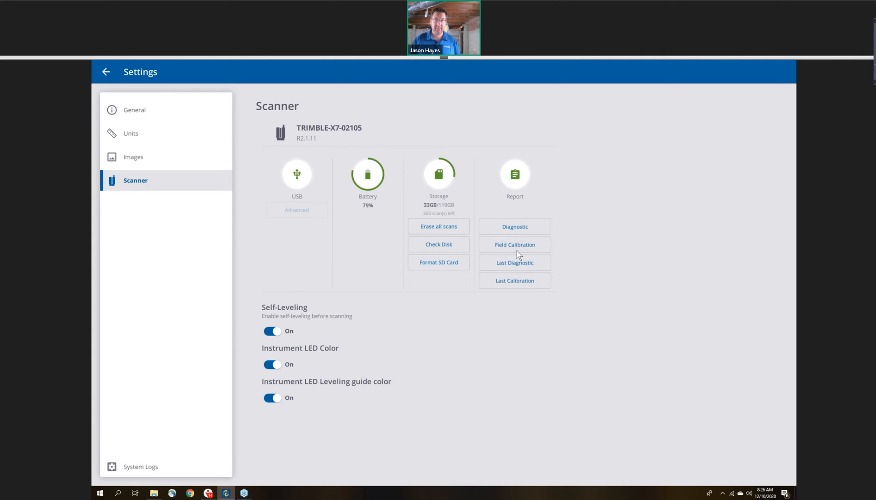
mouse_move(521, 230)
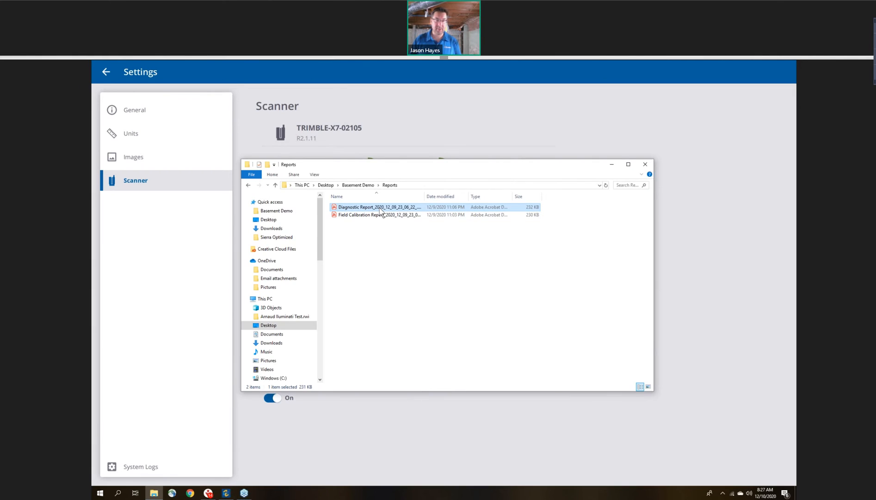
Review the Diagnostic Report PDF to its last page, all checks passing, then close it.
double_click(378, 207)
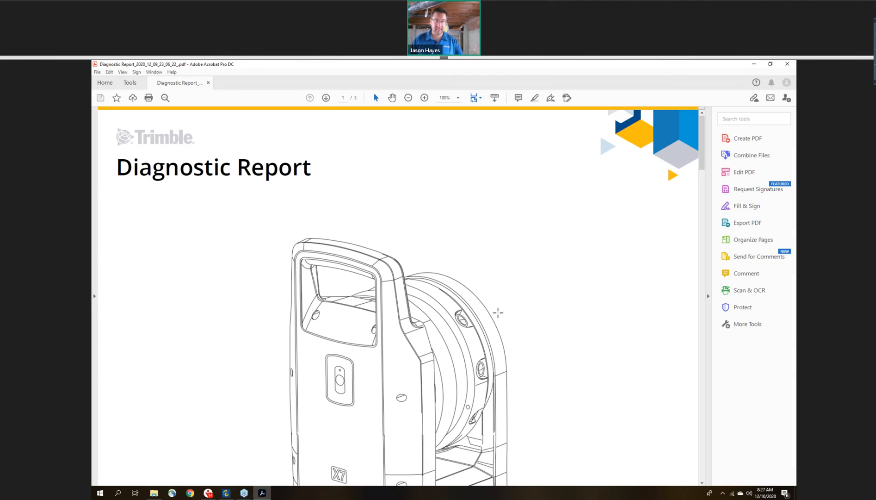
scroll("down", 3)
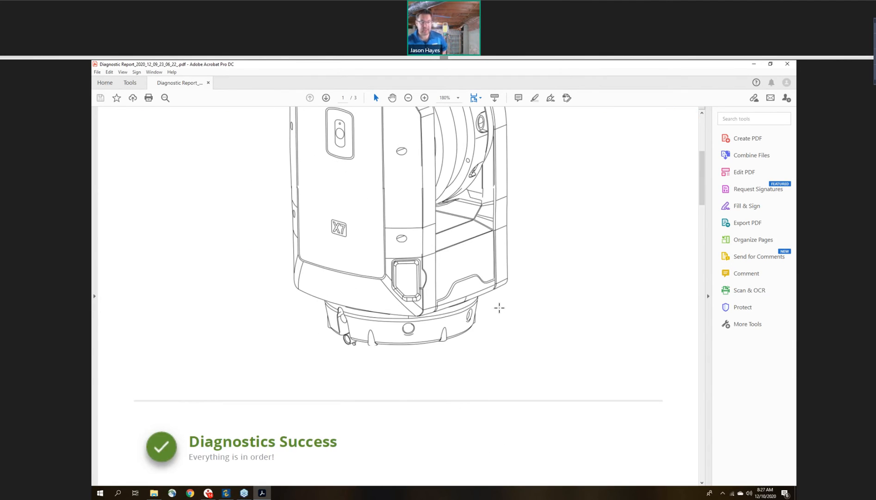
scroll("down", 3)
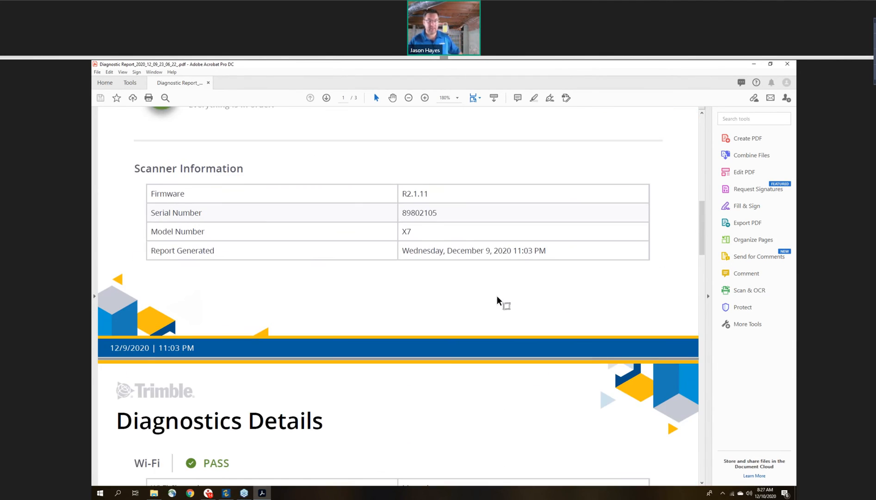
scroll("down", 3)
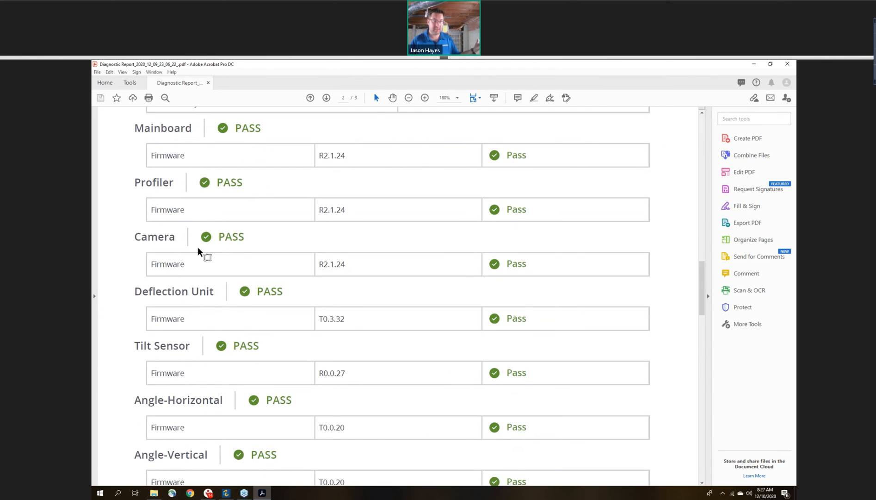
scroll("down", 3)
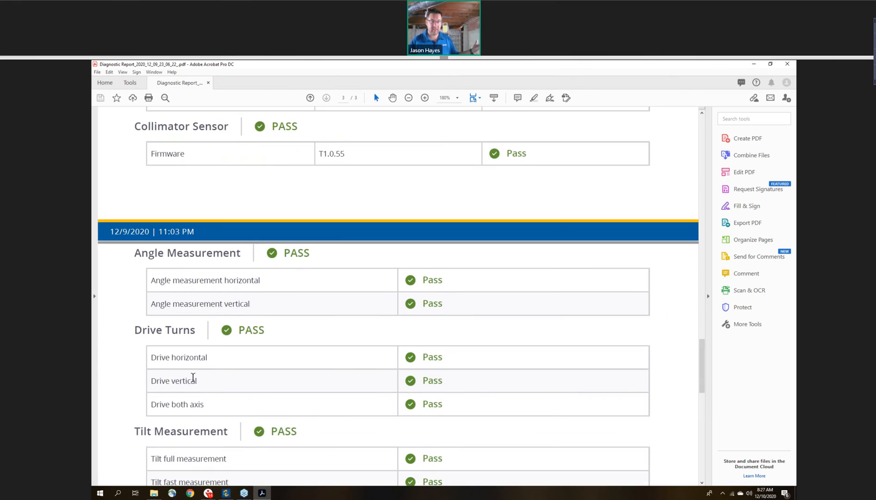
scroll("down", 3)
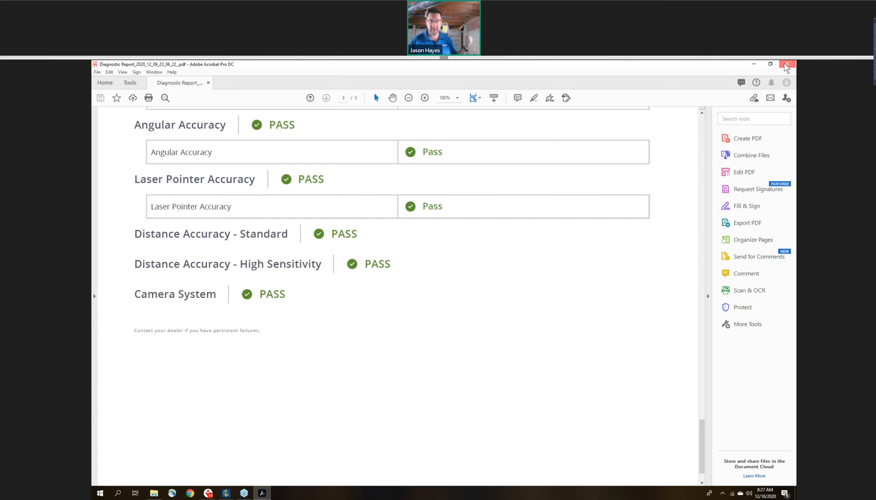
left_click(786, 63)
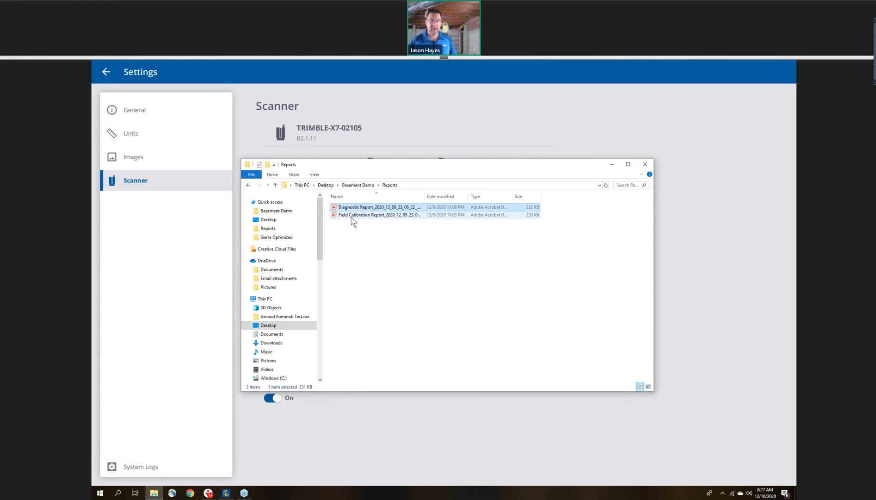
Review the Field Calibration Report PDF through both pages, all calibration checks passing.
double_click(379, 215)
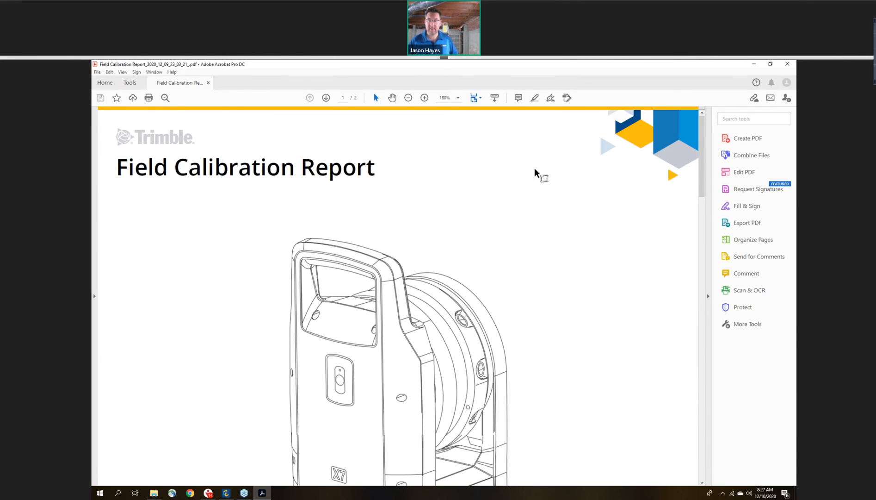
mouse_move(457, 296)
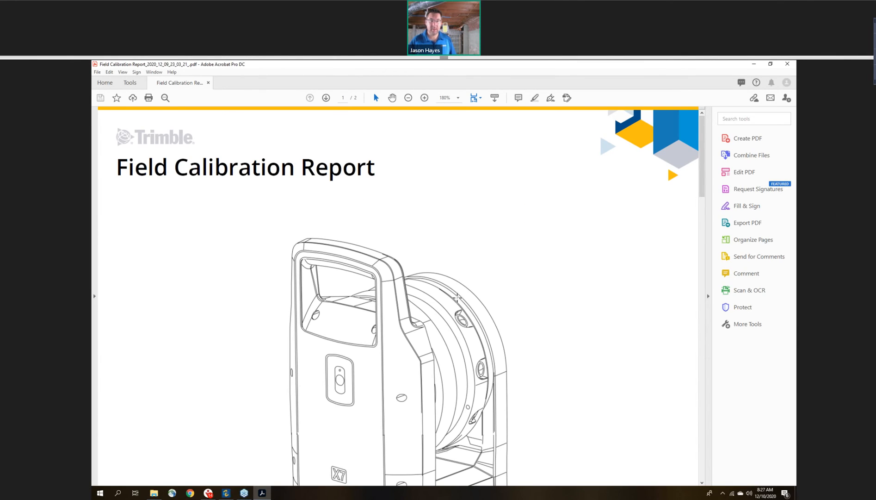
left_click(326, 98)
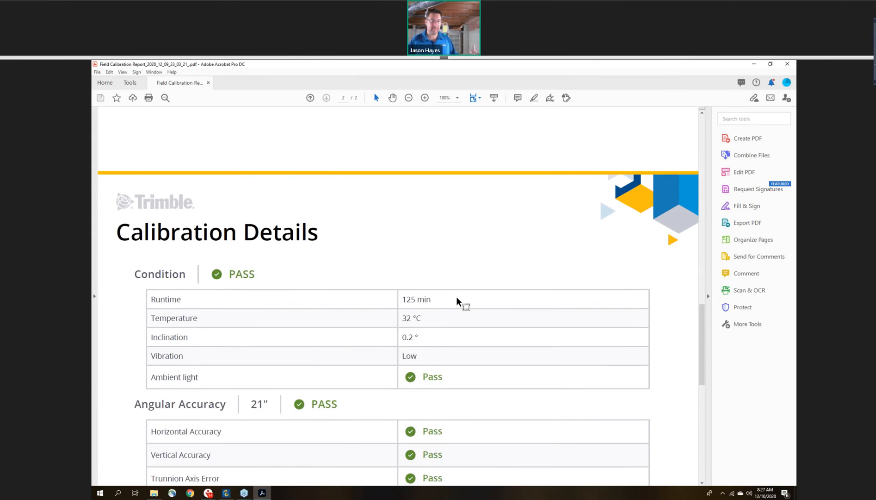
scroll("down", 3)
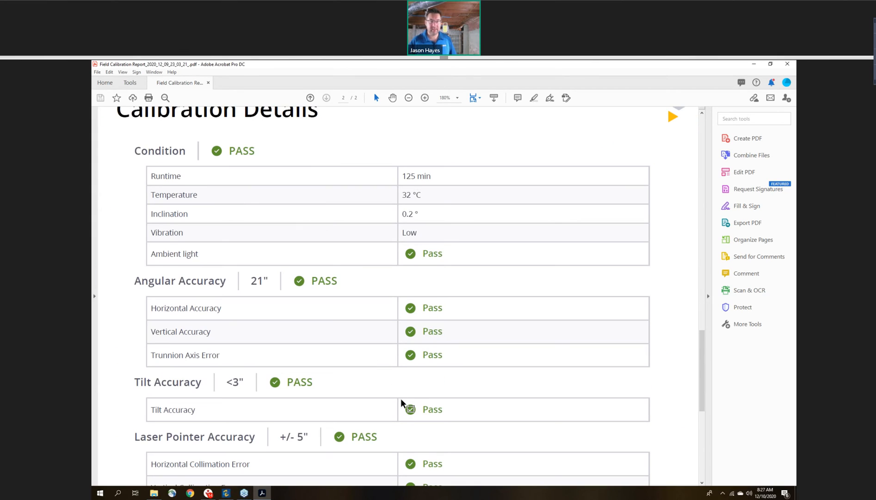
scroll("down", 3)
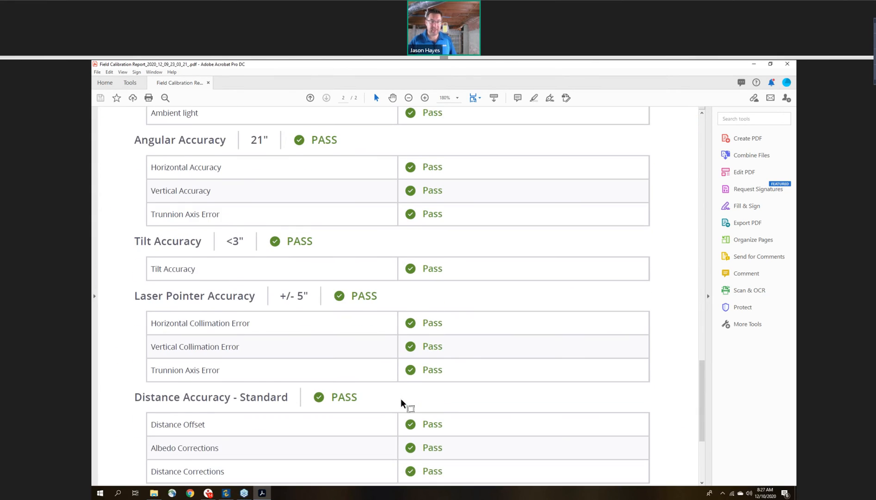
scroll("down", 3)
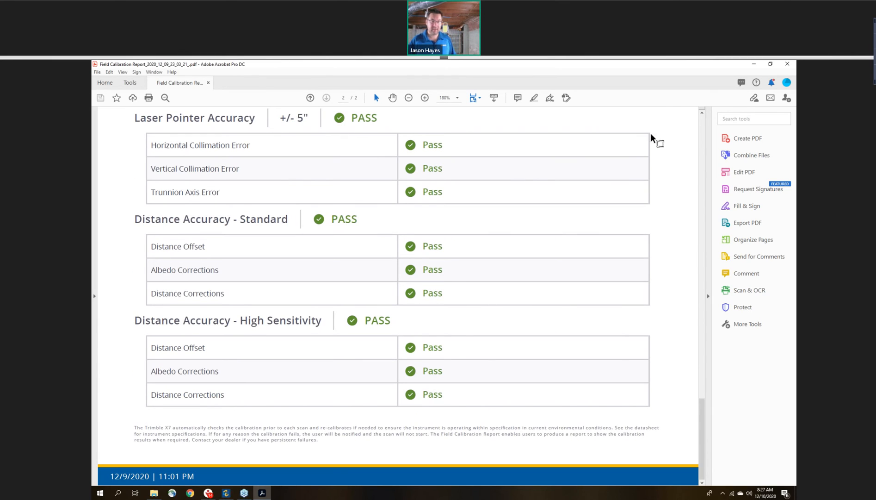
mouse_move(745, 67)
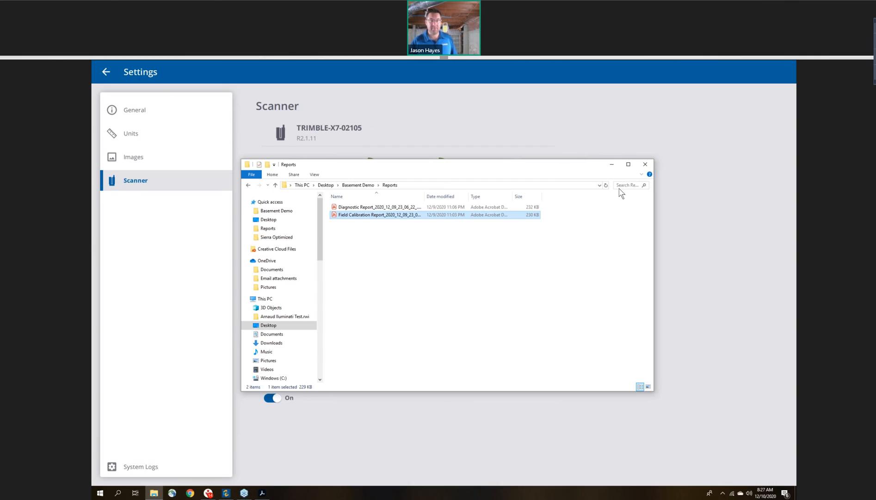
mouse_move(612, 165)
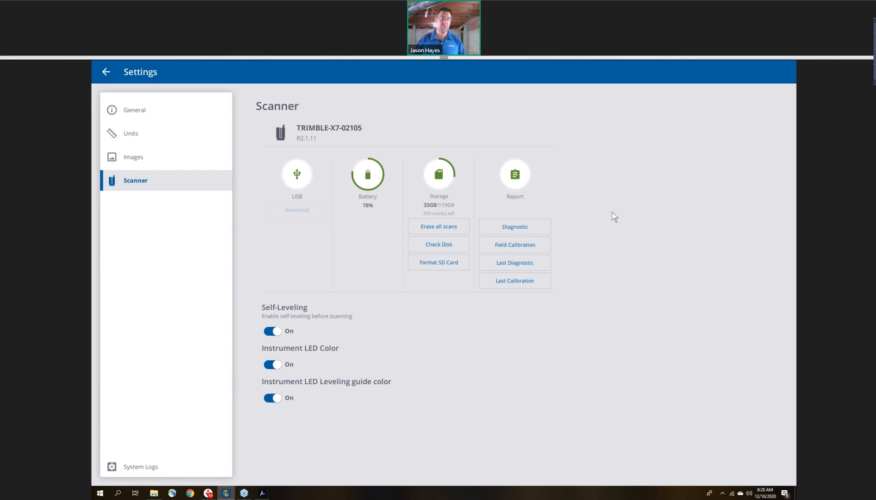
mouse_move(107, 73)
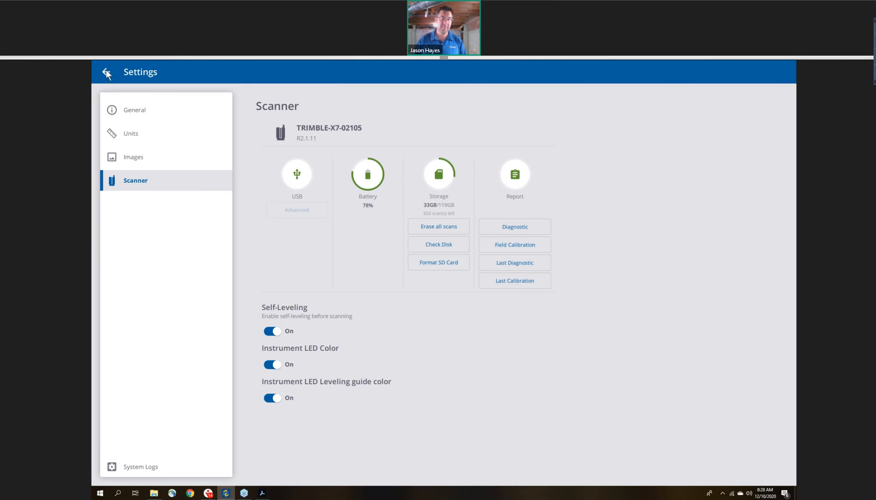
Return from Settings to the grayscale basement point cloud view with scan 3 queued.
left_click(106, 73)
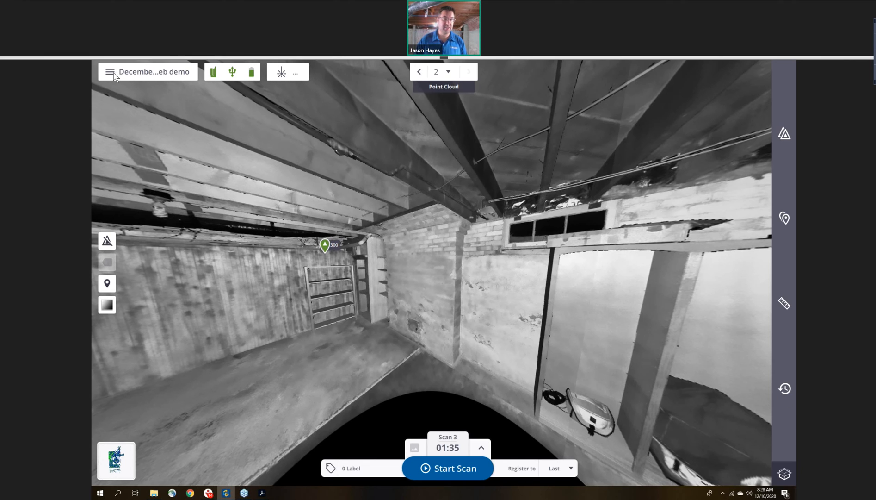
Bring up the Registration Report for the December Web demo project from the project menu.
left_click(109, 71)
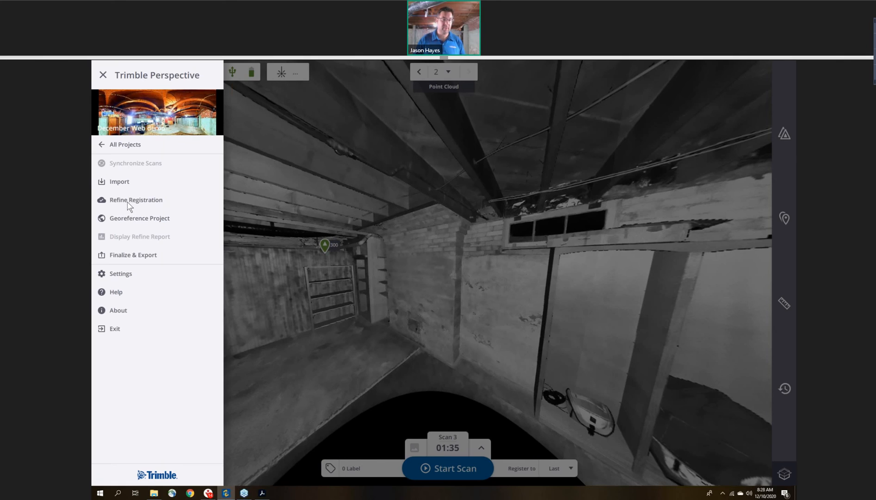
left_click(135, 200)
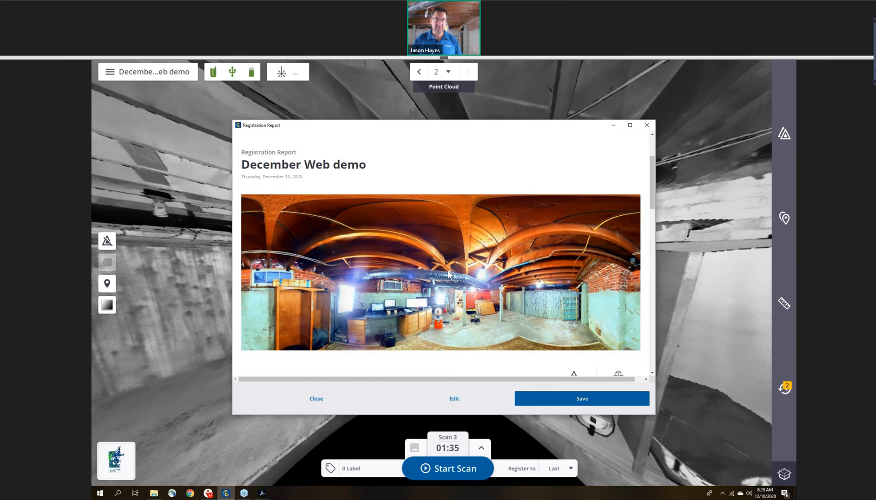
Scroll through the summary, georeferencing and Registration Detailed sections, then close the report.
scroll("down", 3)
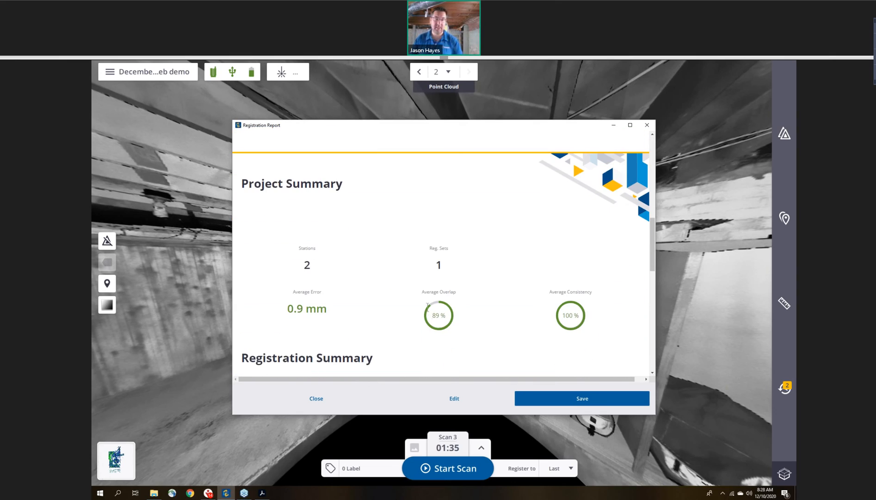
scroll("down", 3)
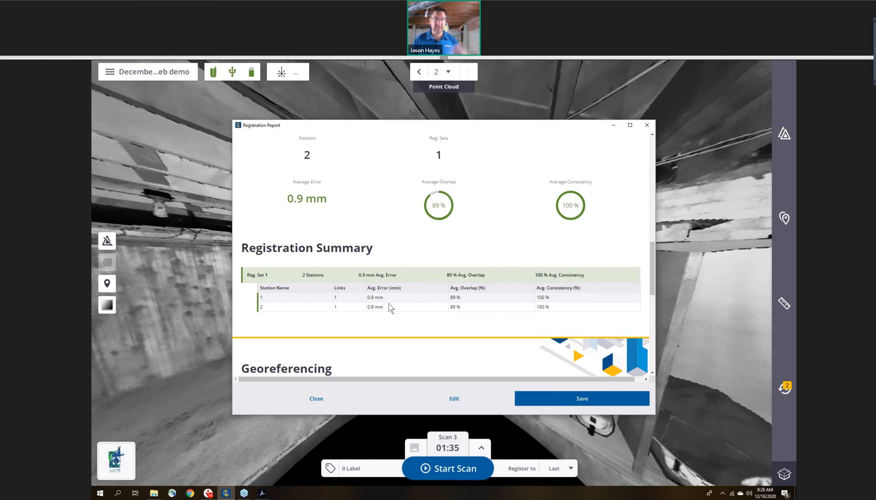
mouse_move(334, 350)
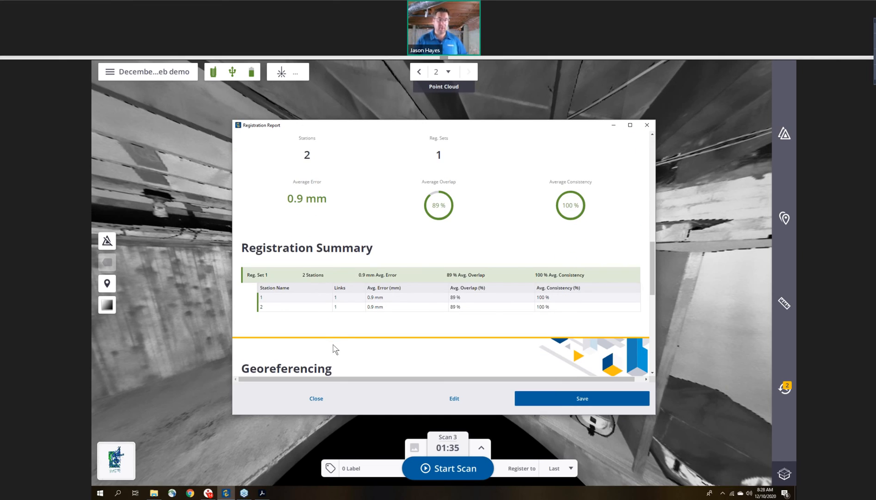
scroll("down", 3)
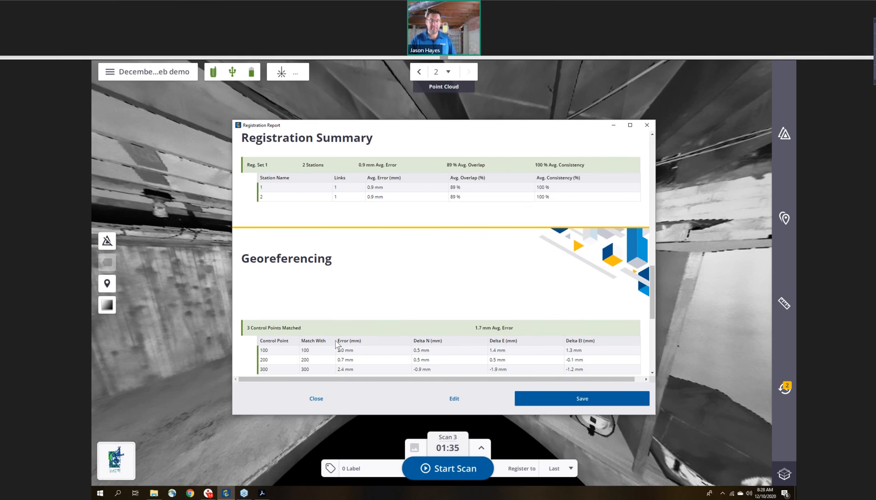
scroll("down", 3)
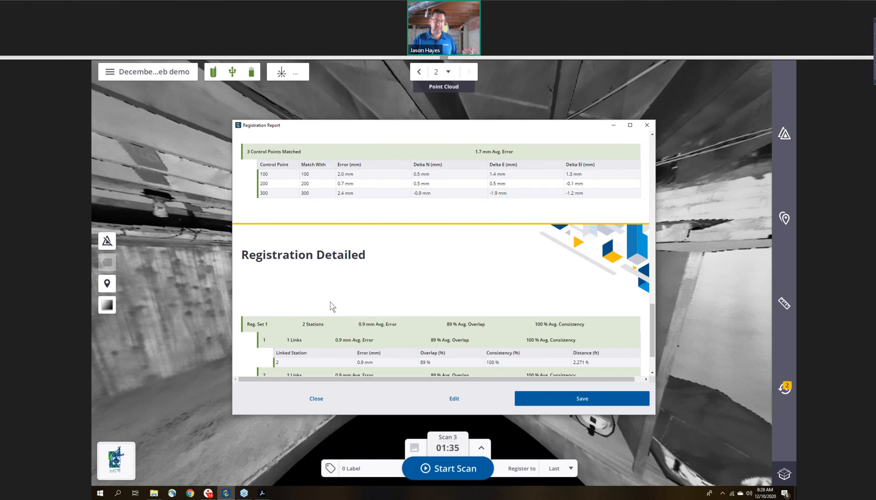
scroll("down", 3)
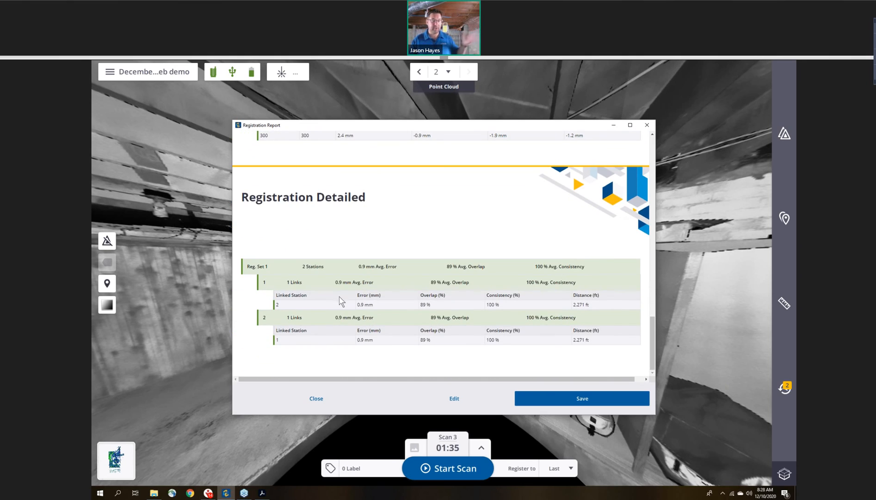
mouse_move(613, 373)
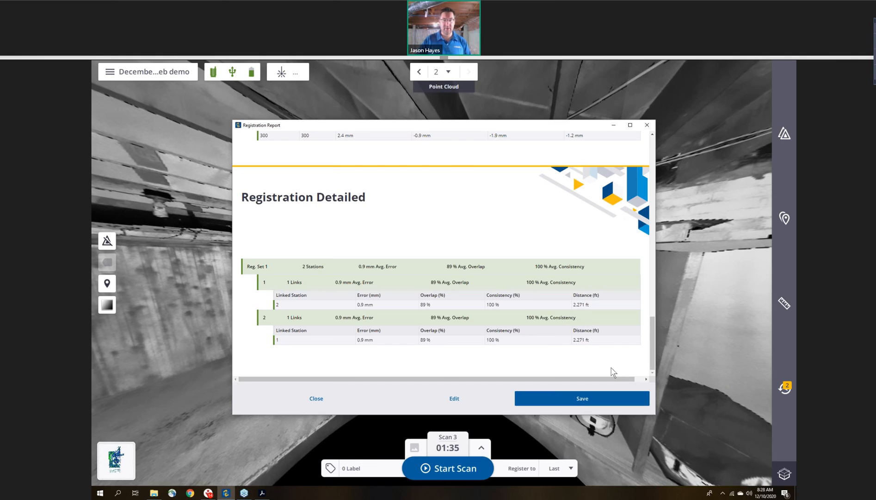
mouse_move(321, 404)
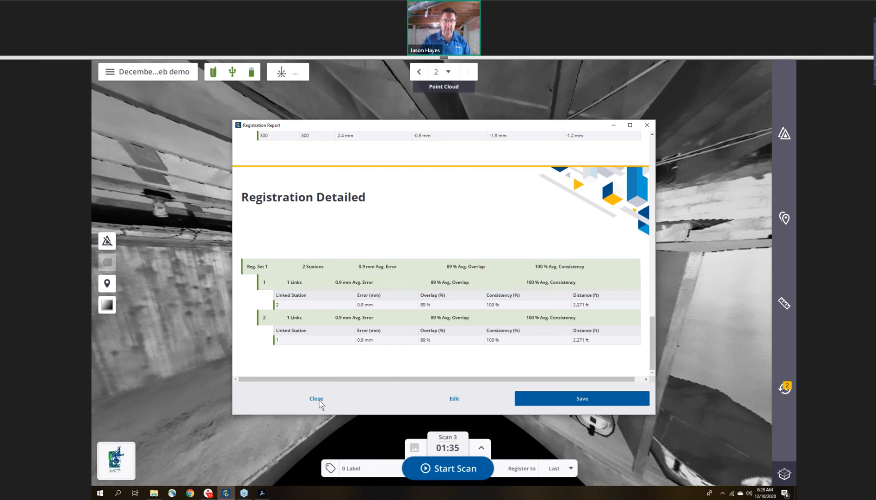
left_click(316, 398)
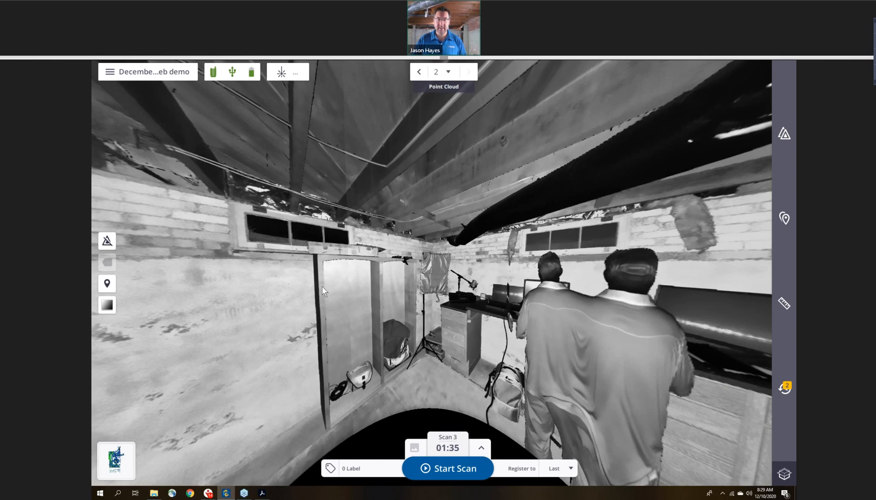
Switch to scan station 1 and display it as a colour panorama rather than the point cloud.
left_click(106, 305)
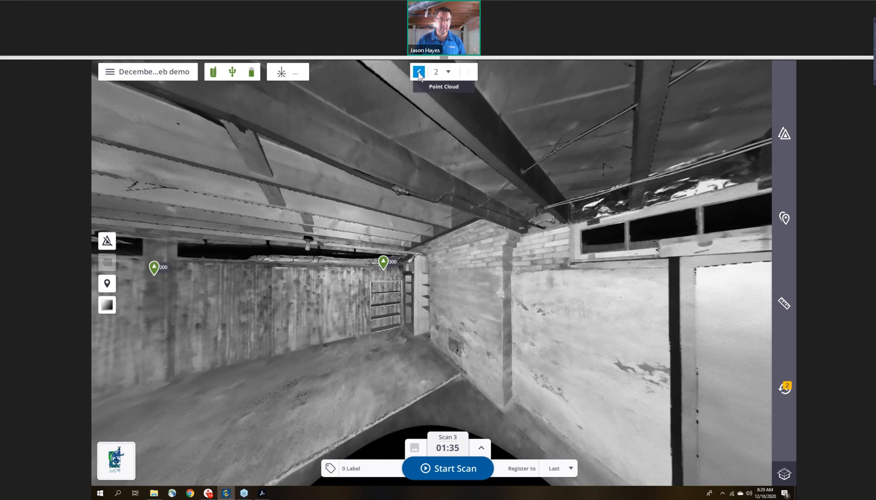
left_click(418, 71)
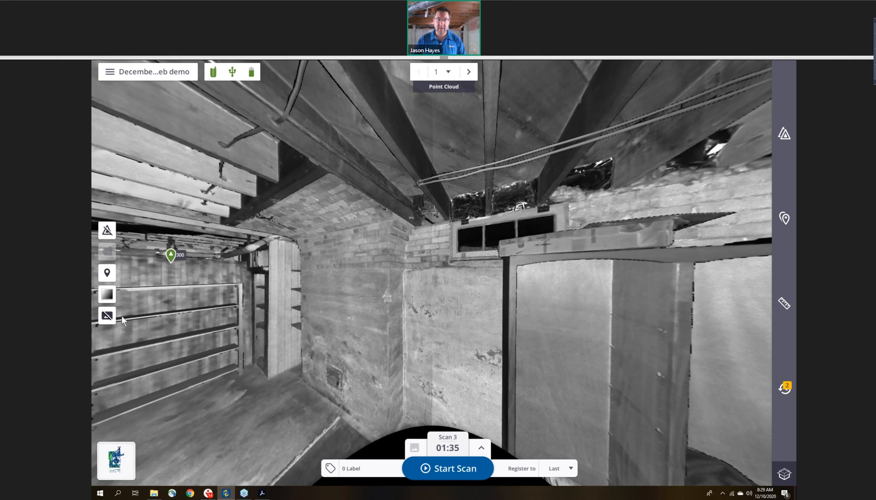
left_click(107, 316)
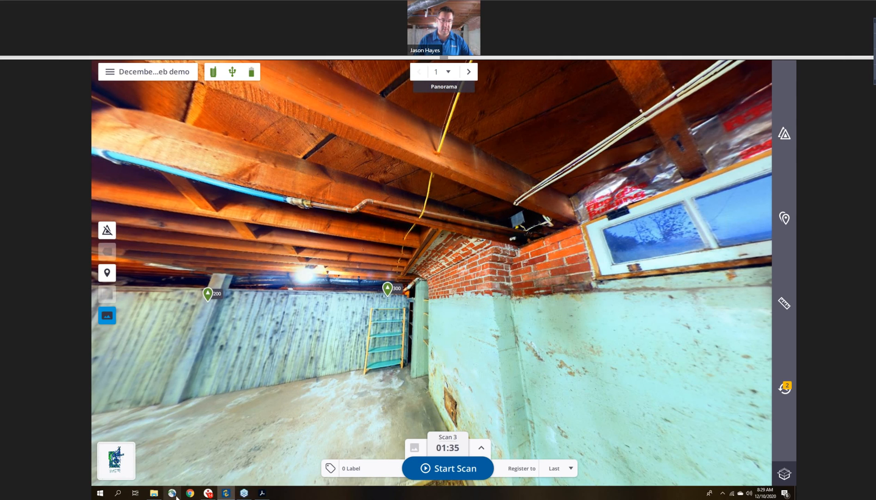
left_click(135, 492)
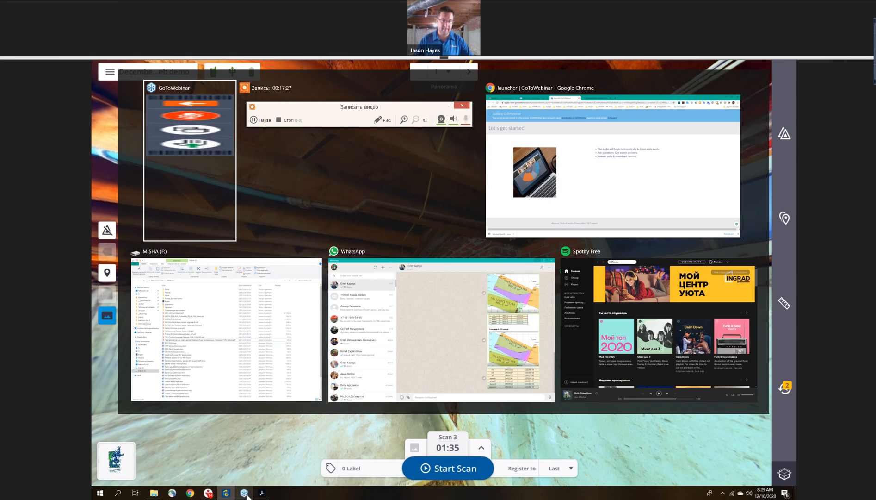